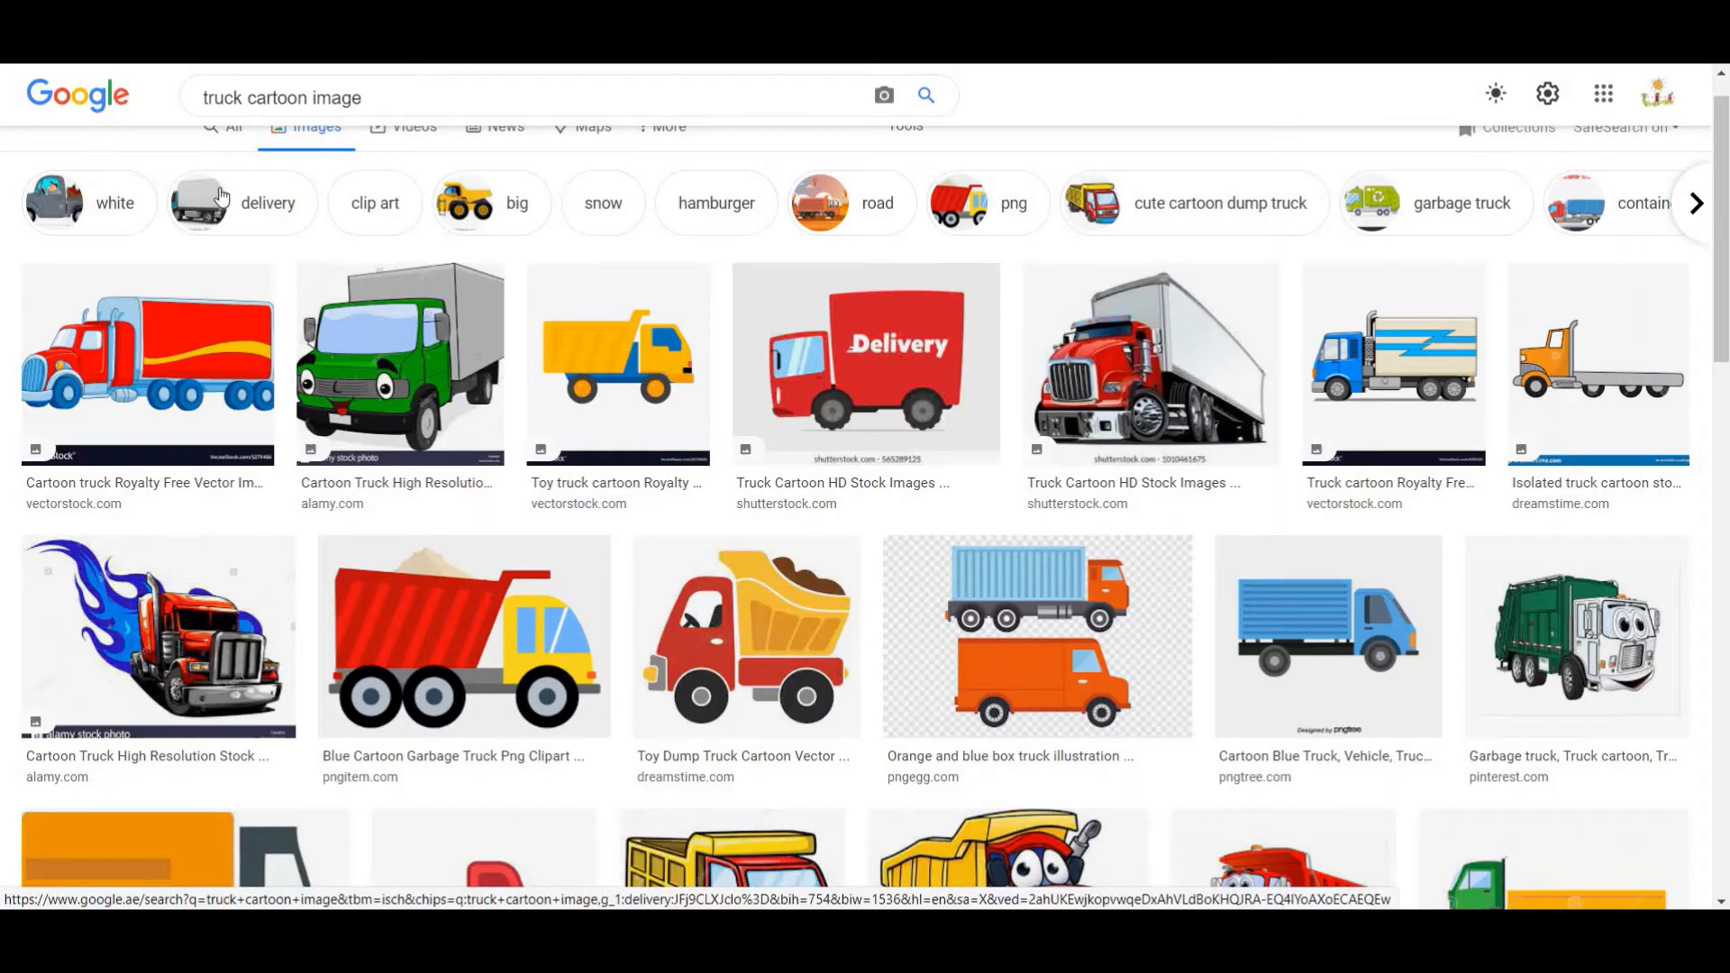
{"action": "mouse_move", "coordinate": [263, 239]}
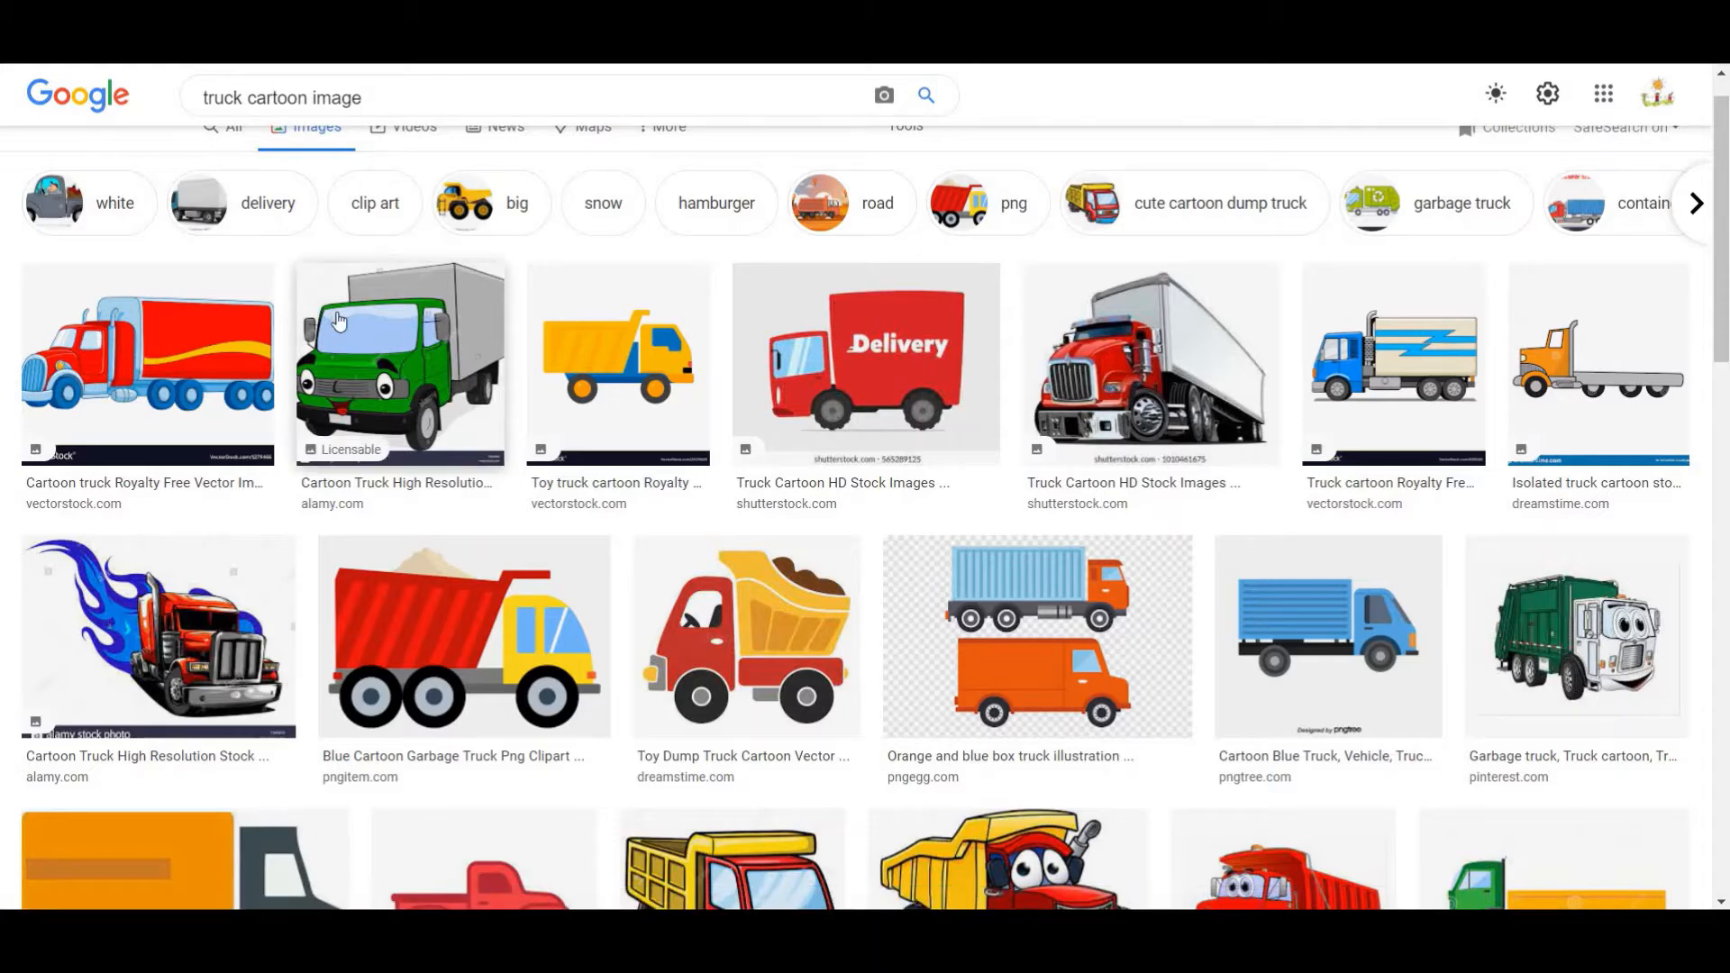
{"action": "mouse_move", "coordinate": [409, 431]}
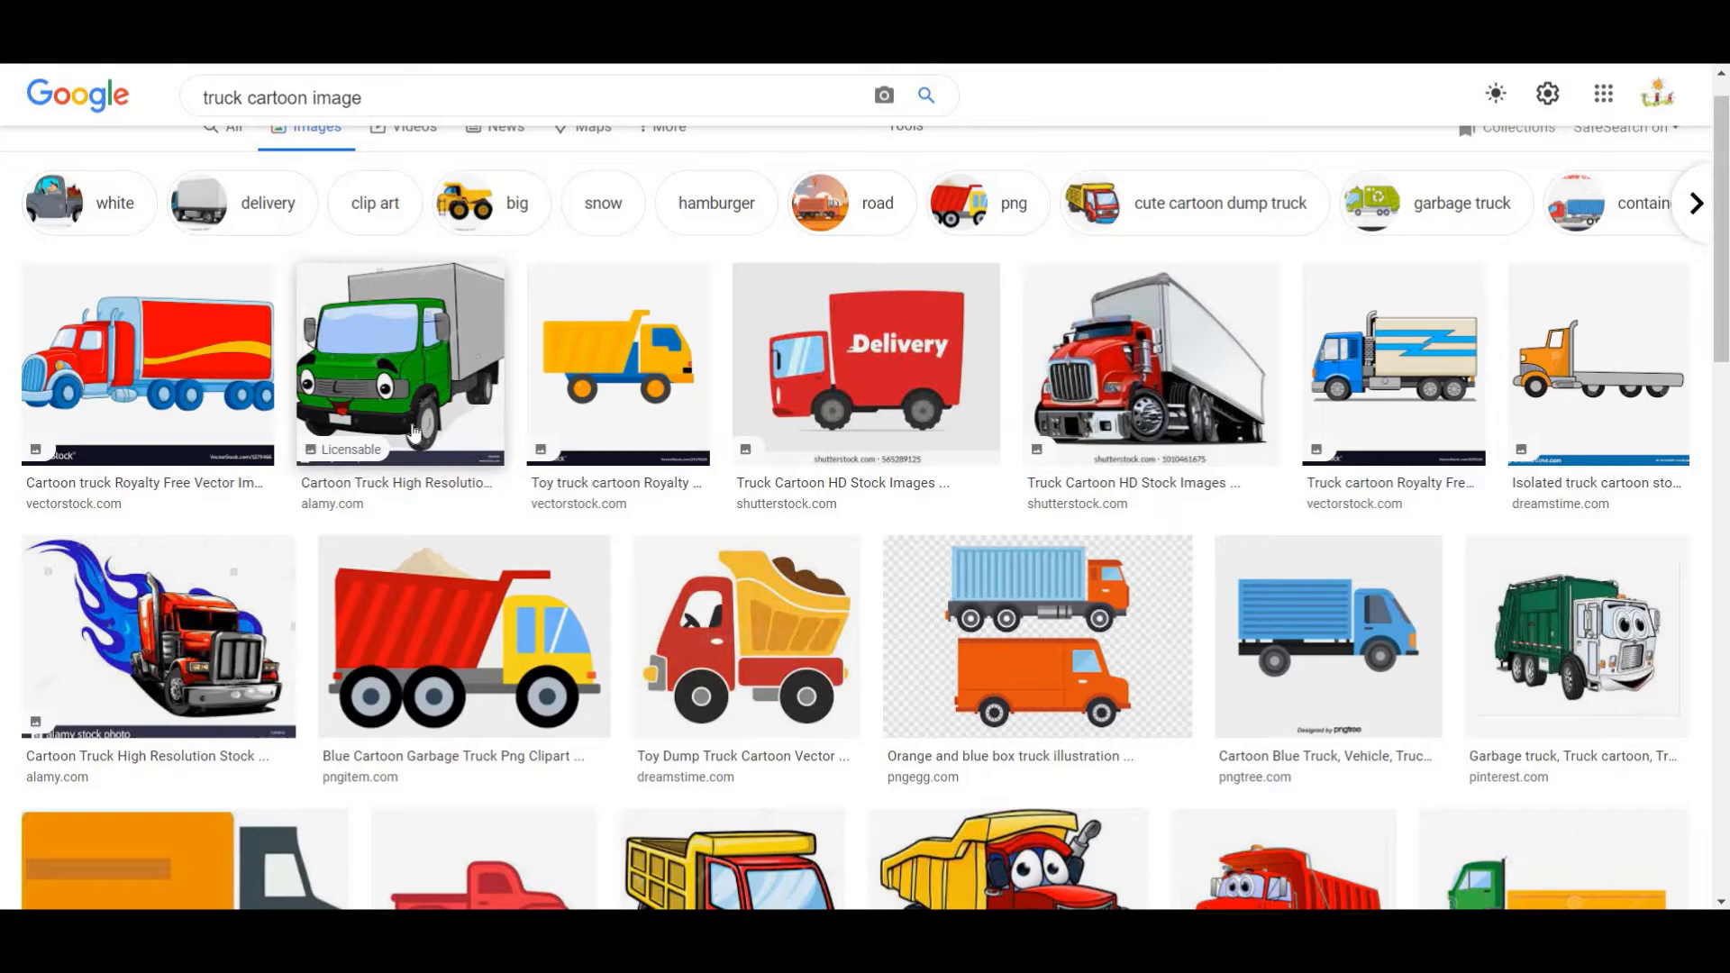
{"action": "mouse_move", "coordinate": [644, 592]}
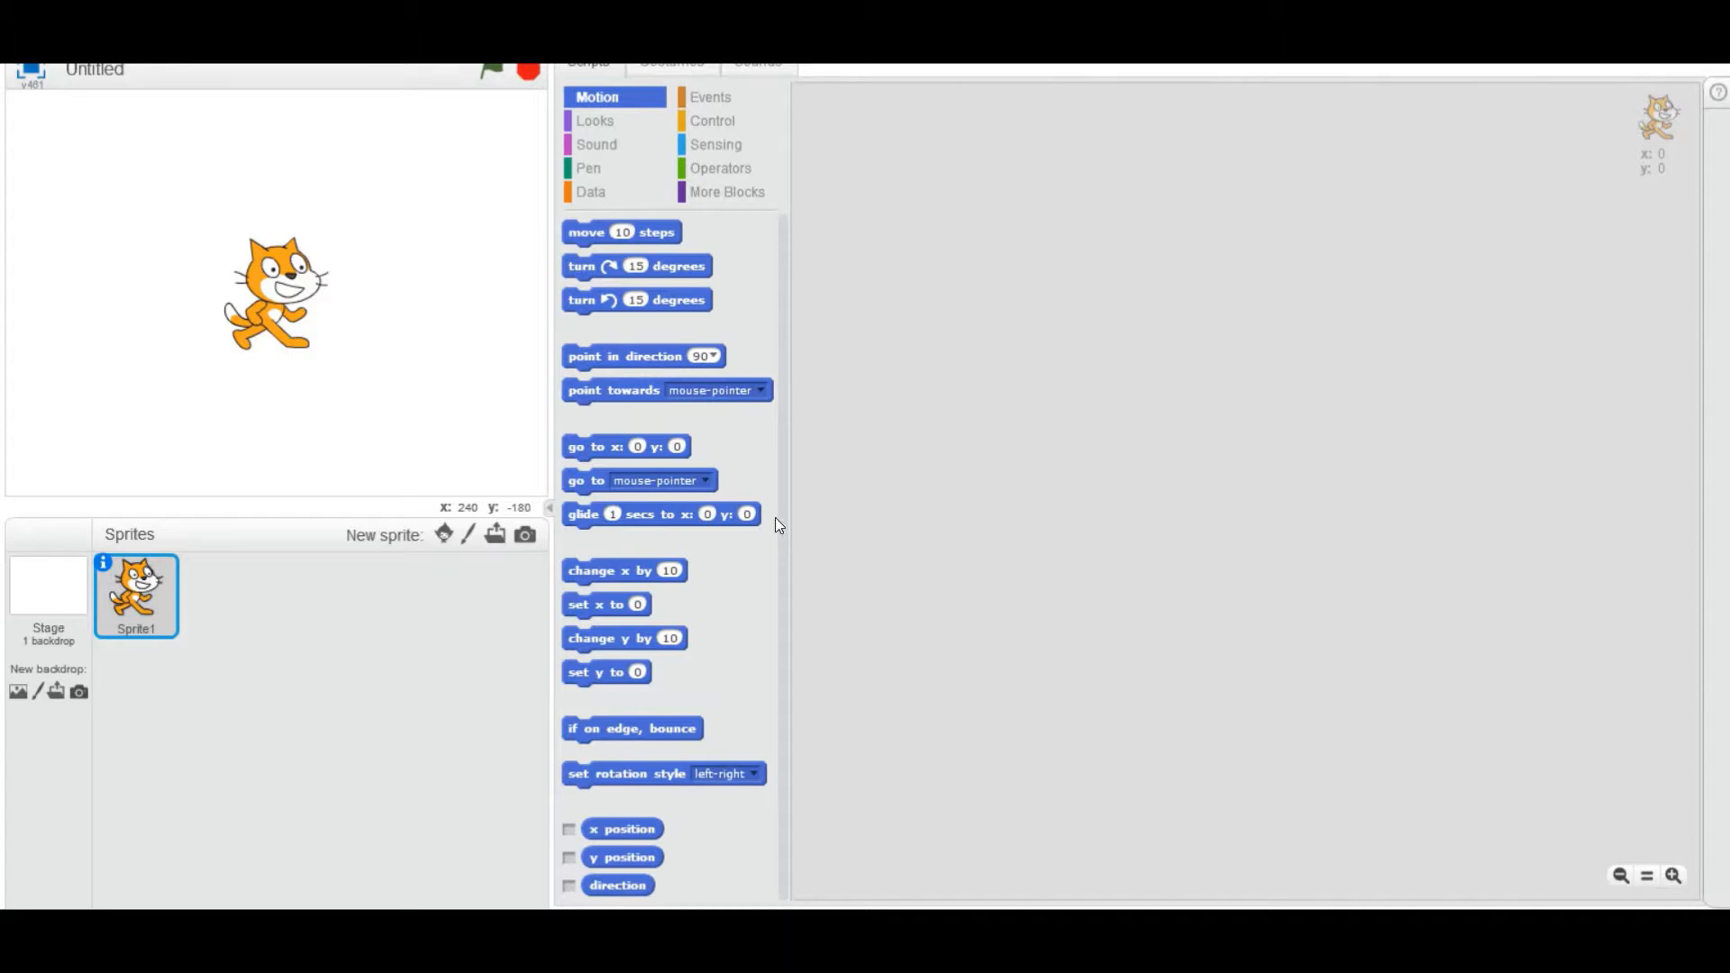
{"action": "mouse_move", "coordinate": [829, 618]}
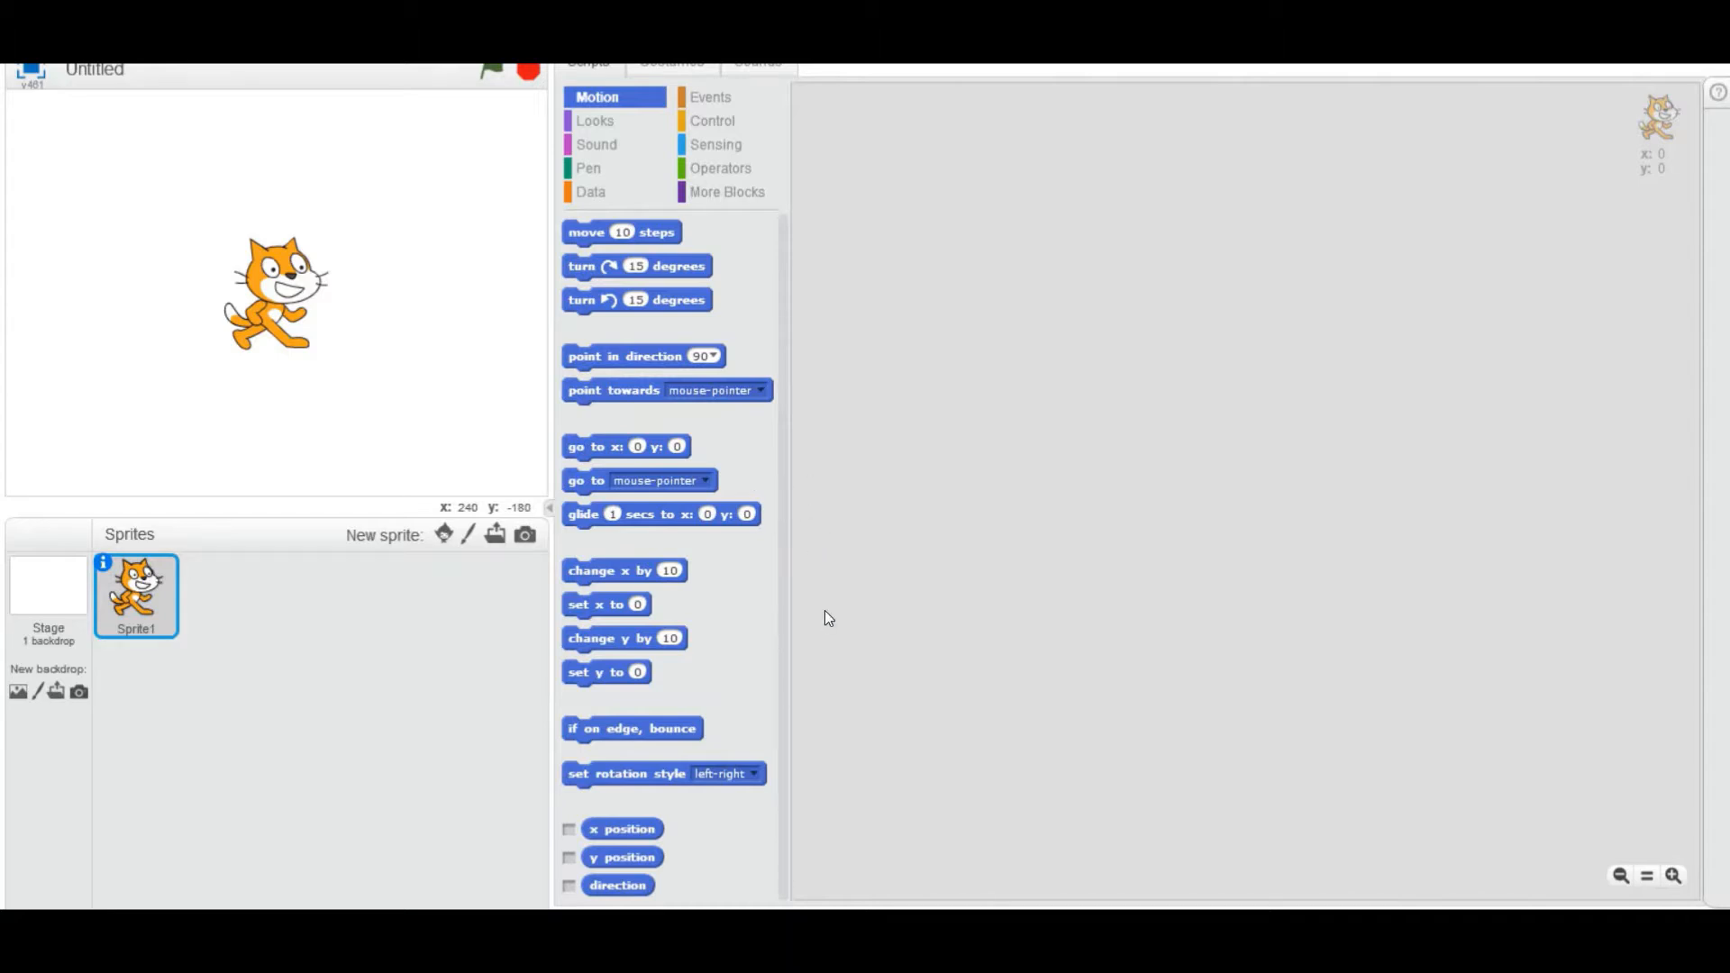
{"action": "mouse_move", "coordinate": [811, 584]}
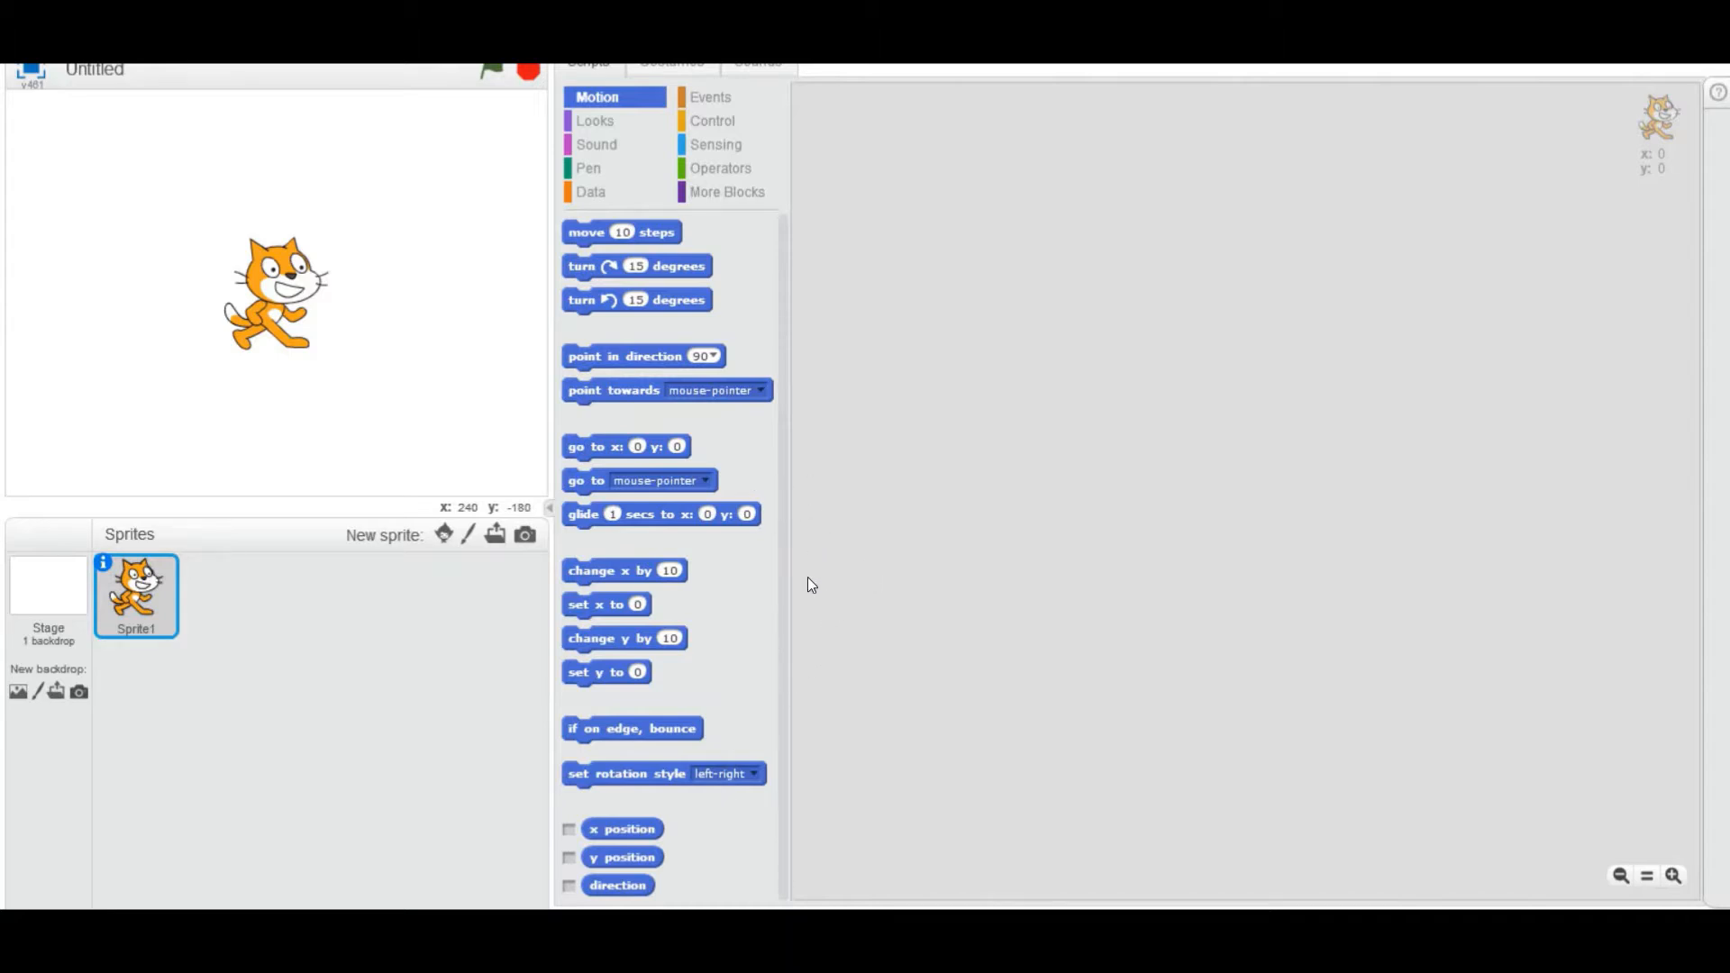
{"action": "mouse_move", "coordinate": [787, 530]}
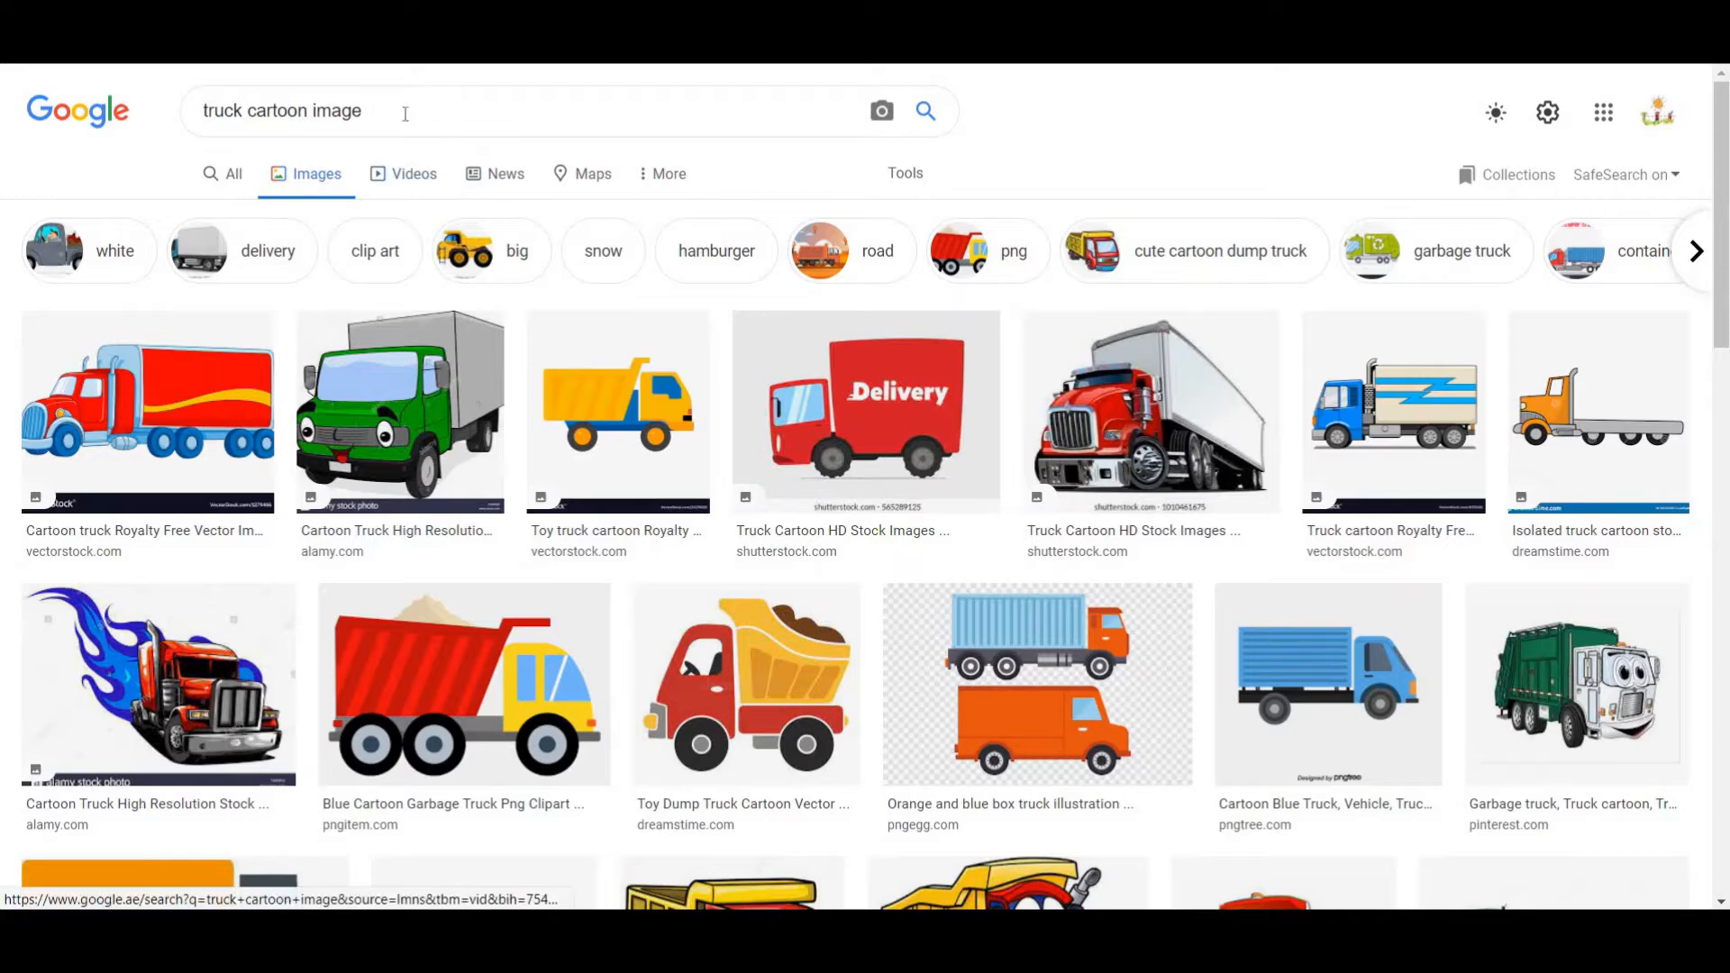
{"action": "mouse_move", "coordinate": [153, 173]}
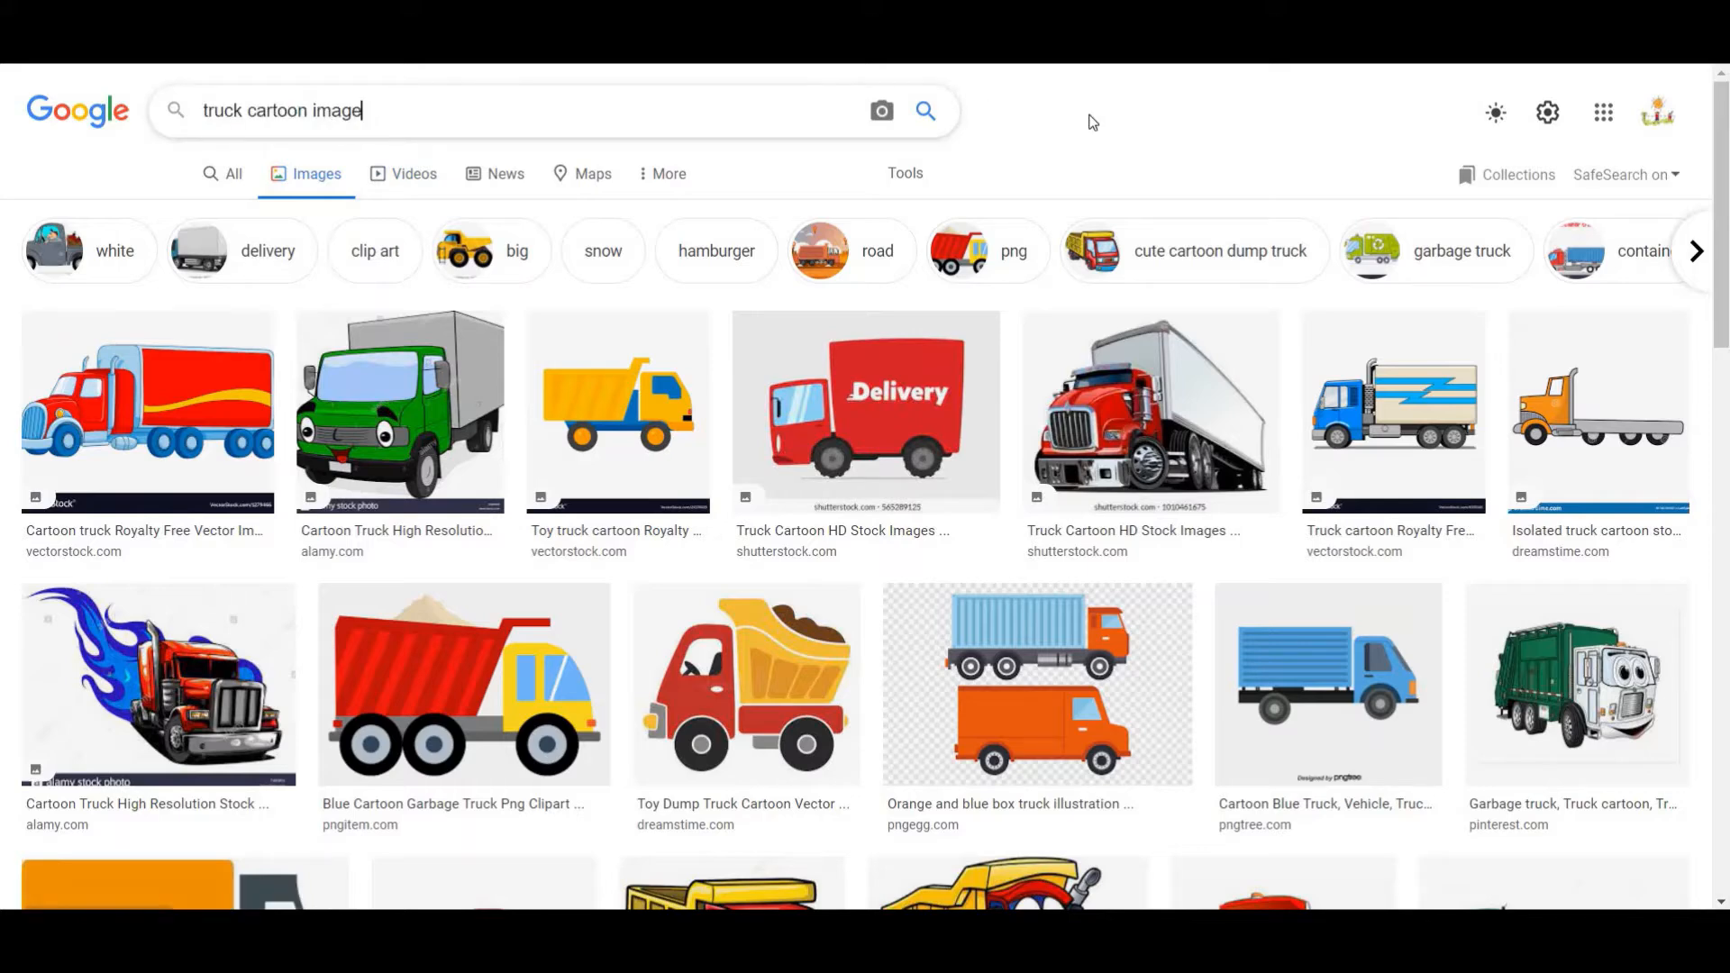
{"action": "mouse_move", "coordinate": [588, 411]}
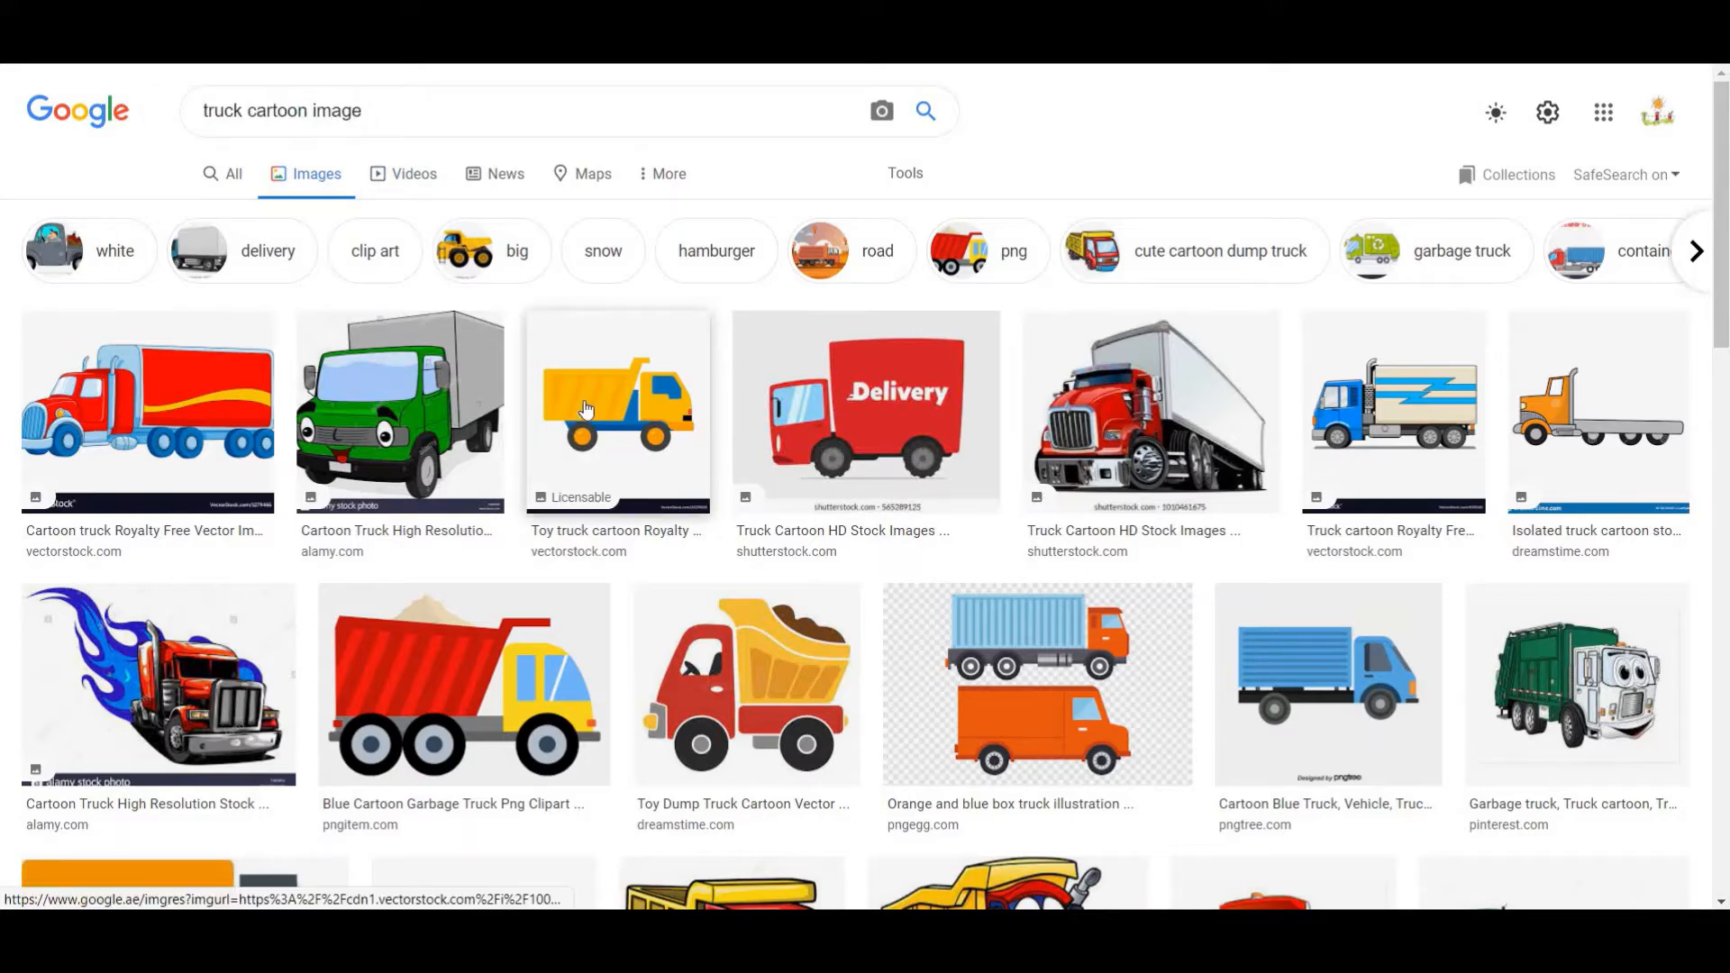
- Show the yellow 'Toy truck cartoon' VectorStock image in the Google Images preview panel
{"action": "left_click", "coordinate": [616, 411]}
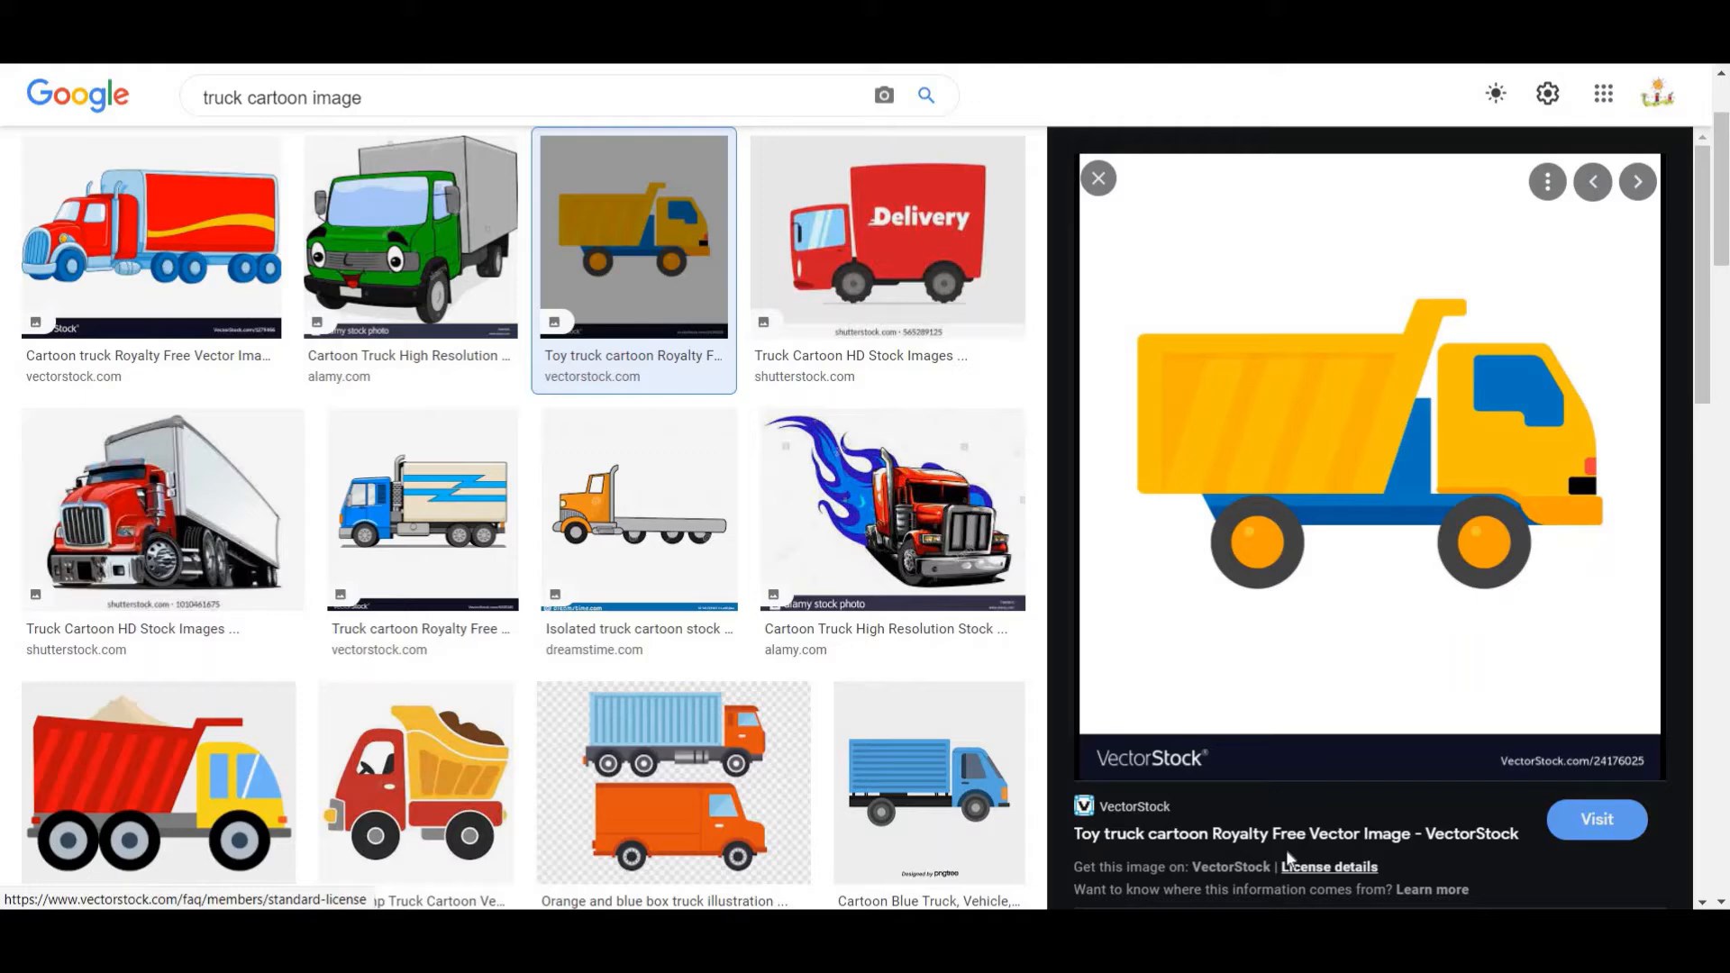
{"action": "mouse_move", "coordinate": [1256, 496]}
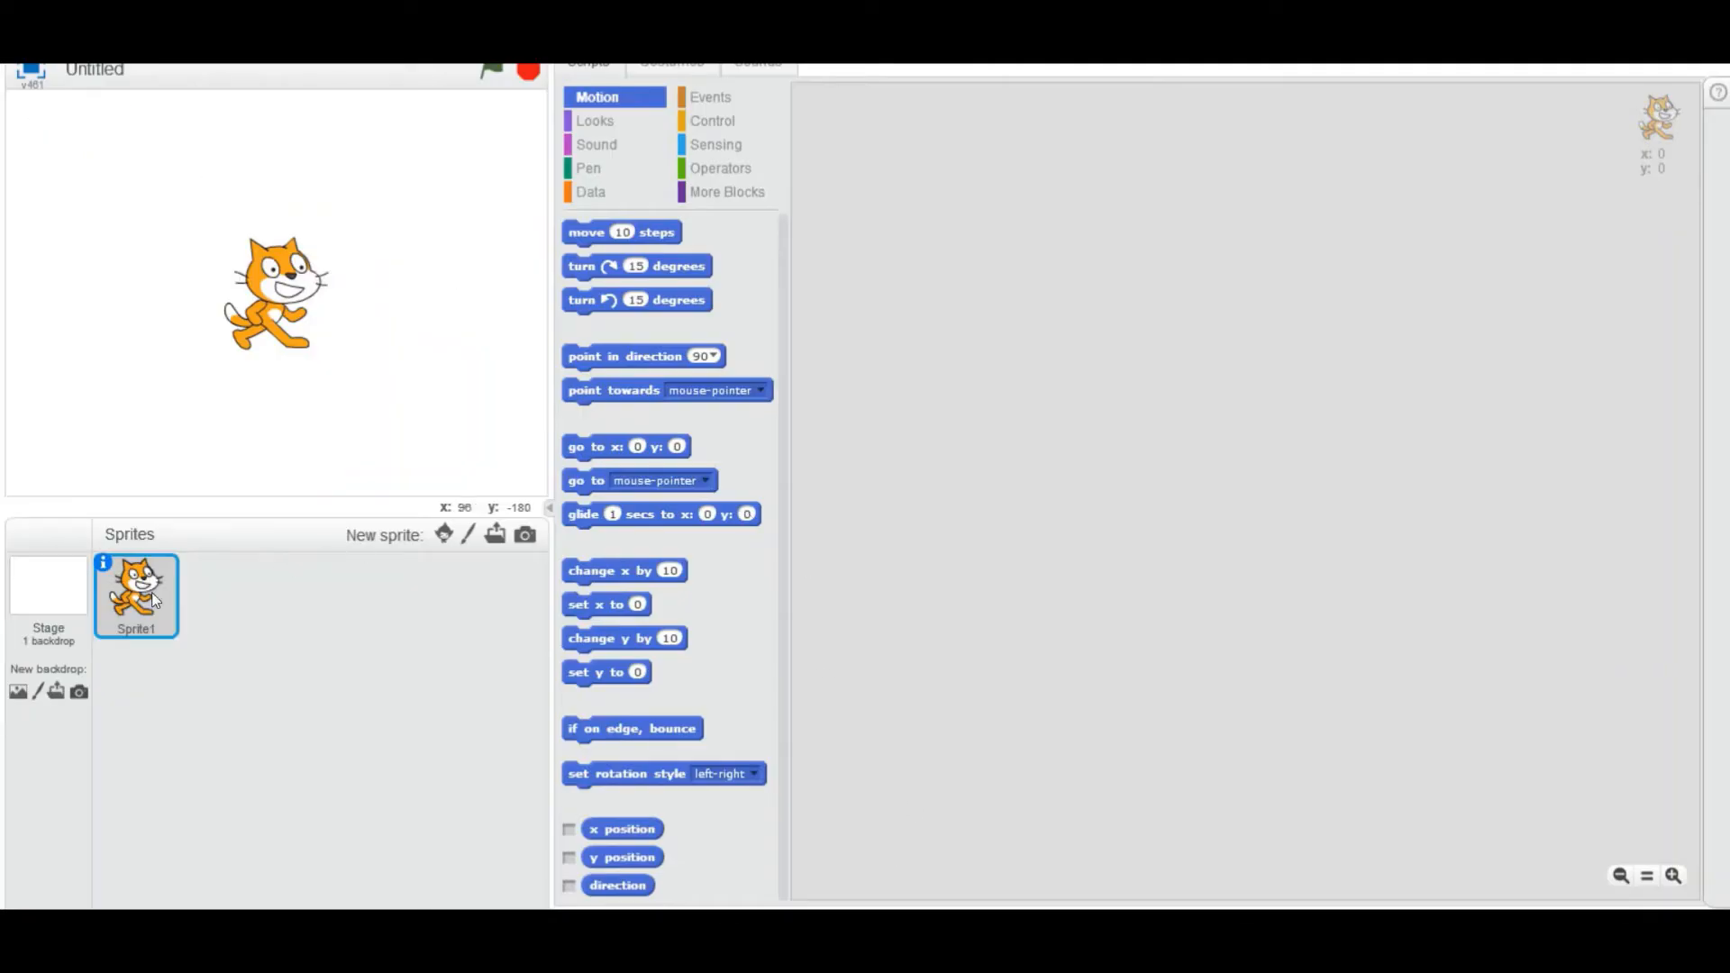
- Delete the default cat sprite so the stage is left blank
{"action": "left_click", "coordinate": [47, 584]}
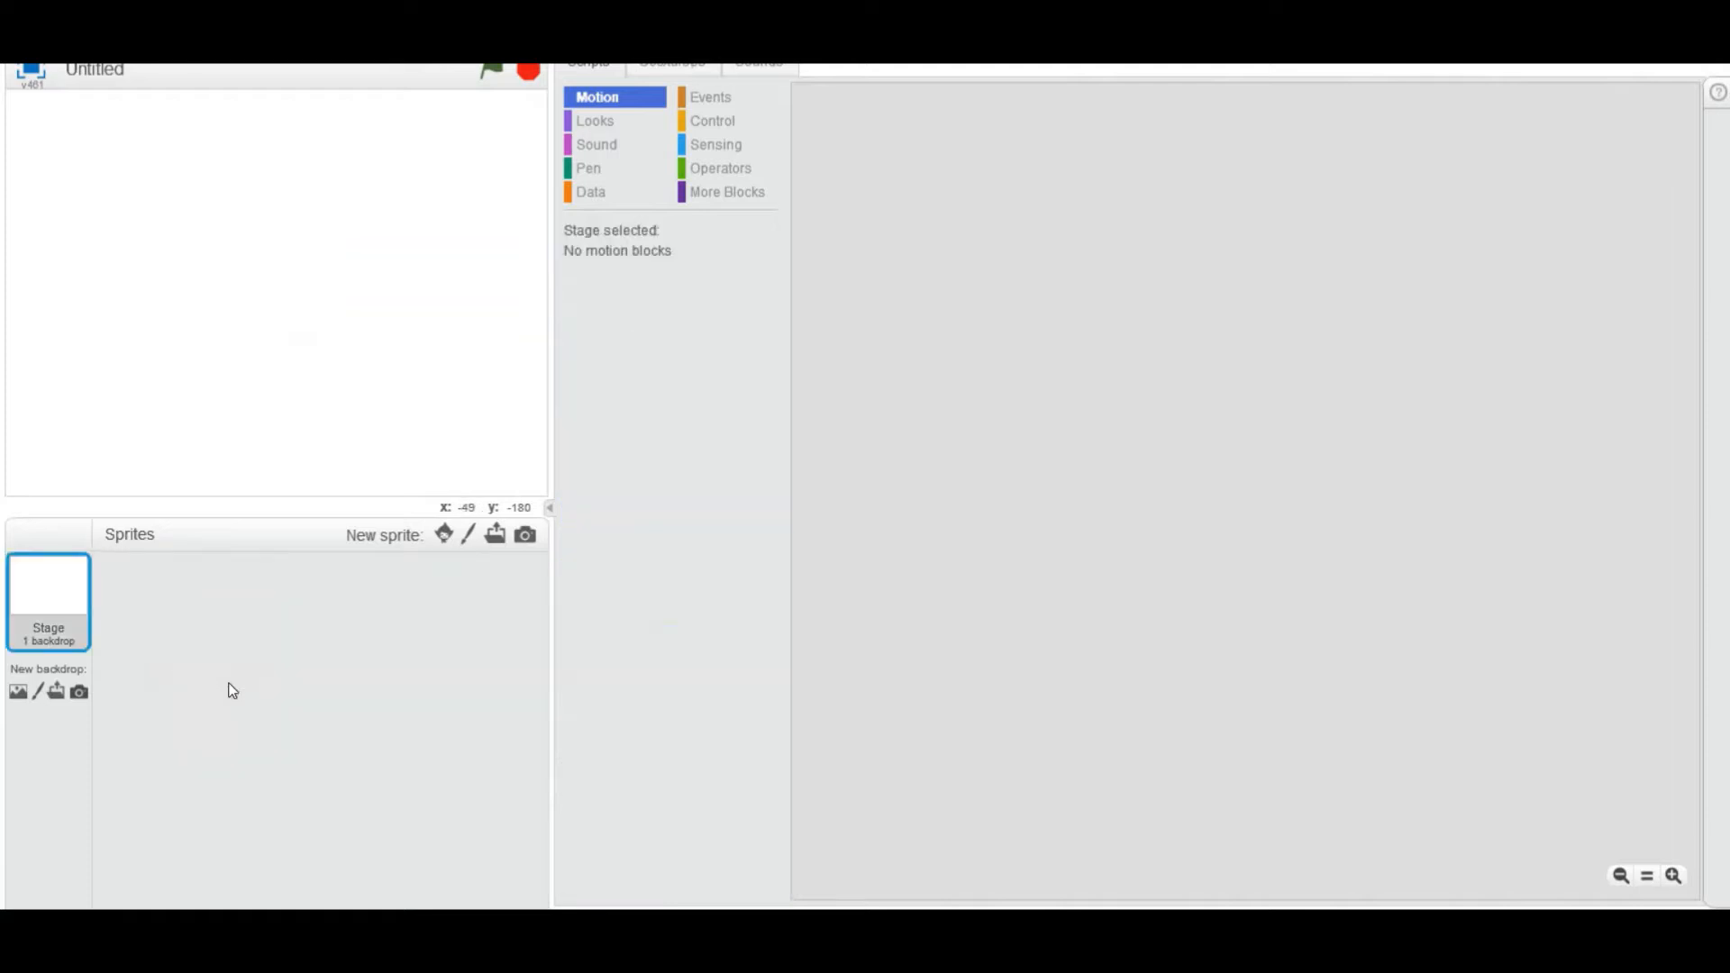
{"action": "mouse_move", "coordinate": [402, 326]}
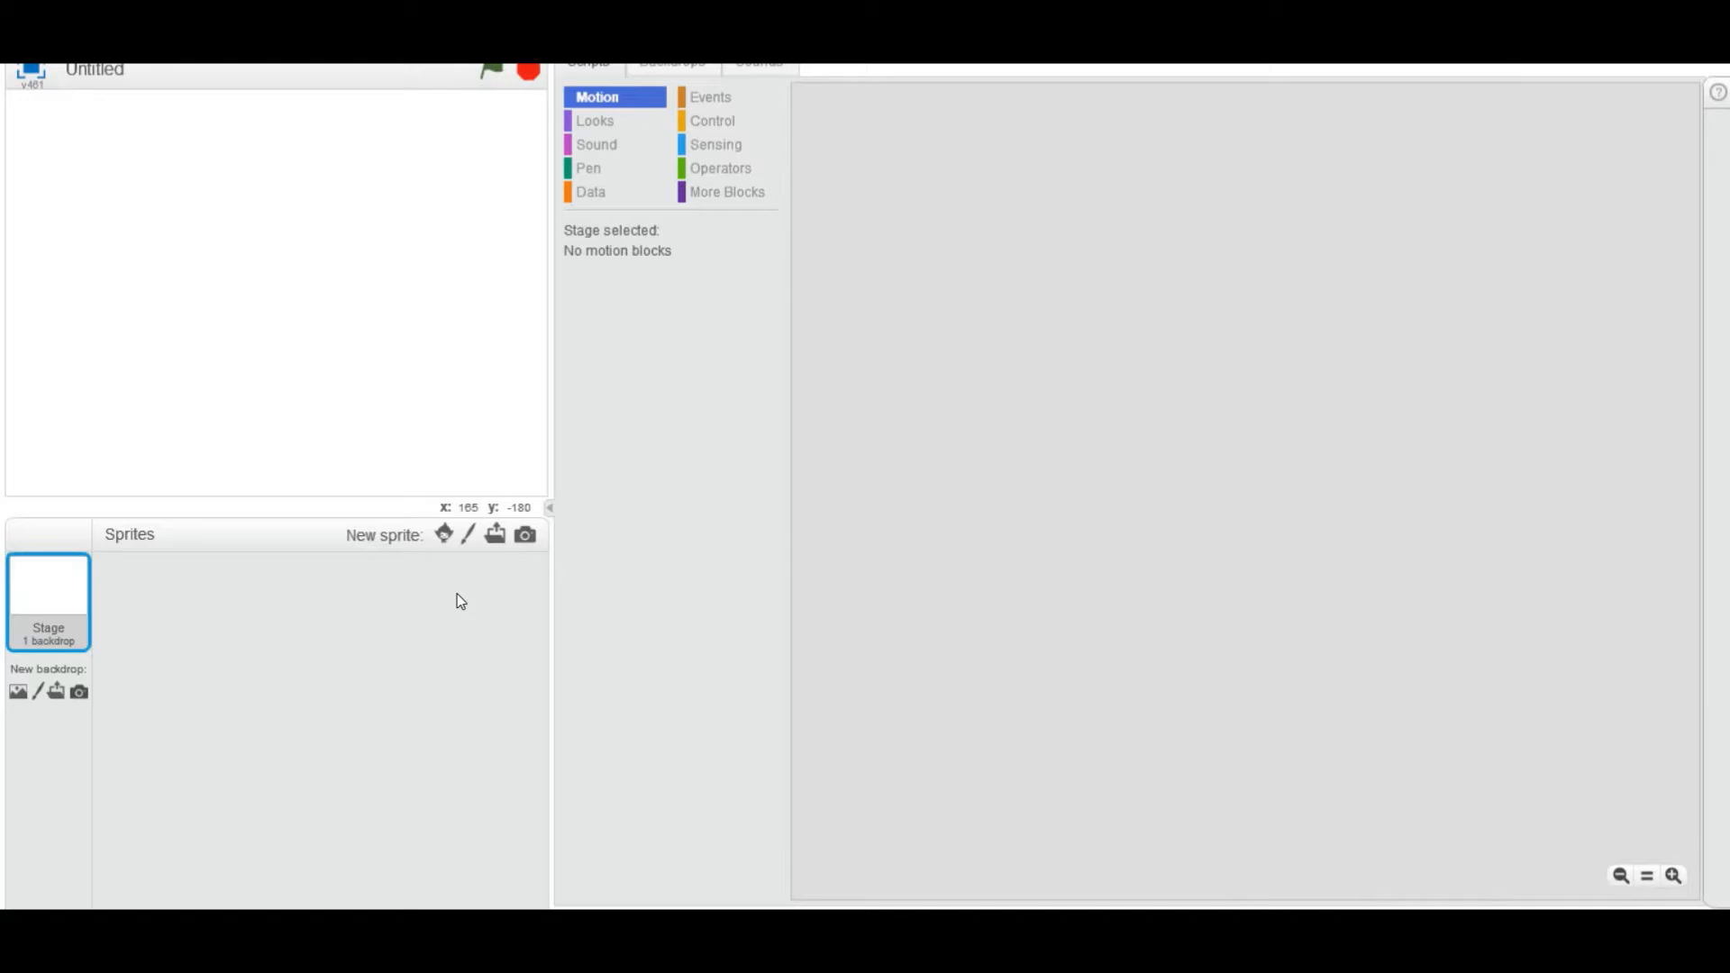
{"action": "mouse_move", "coordinate": [459, 600]}
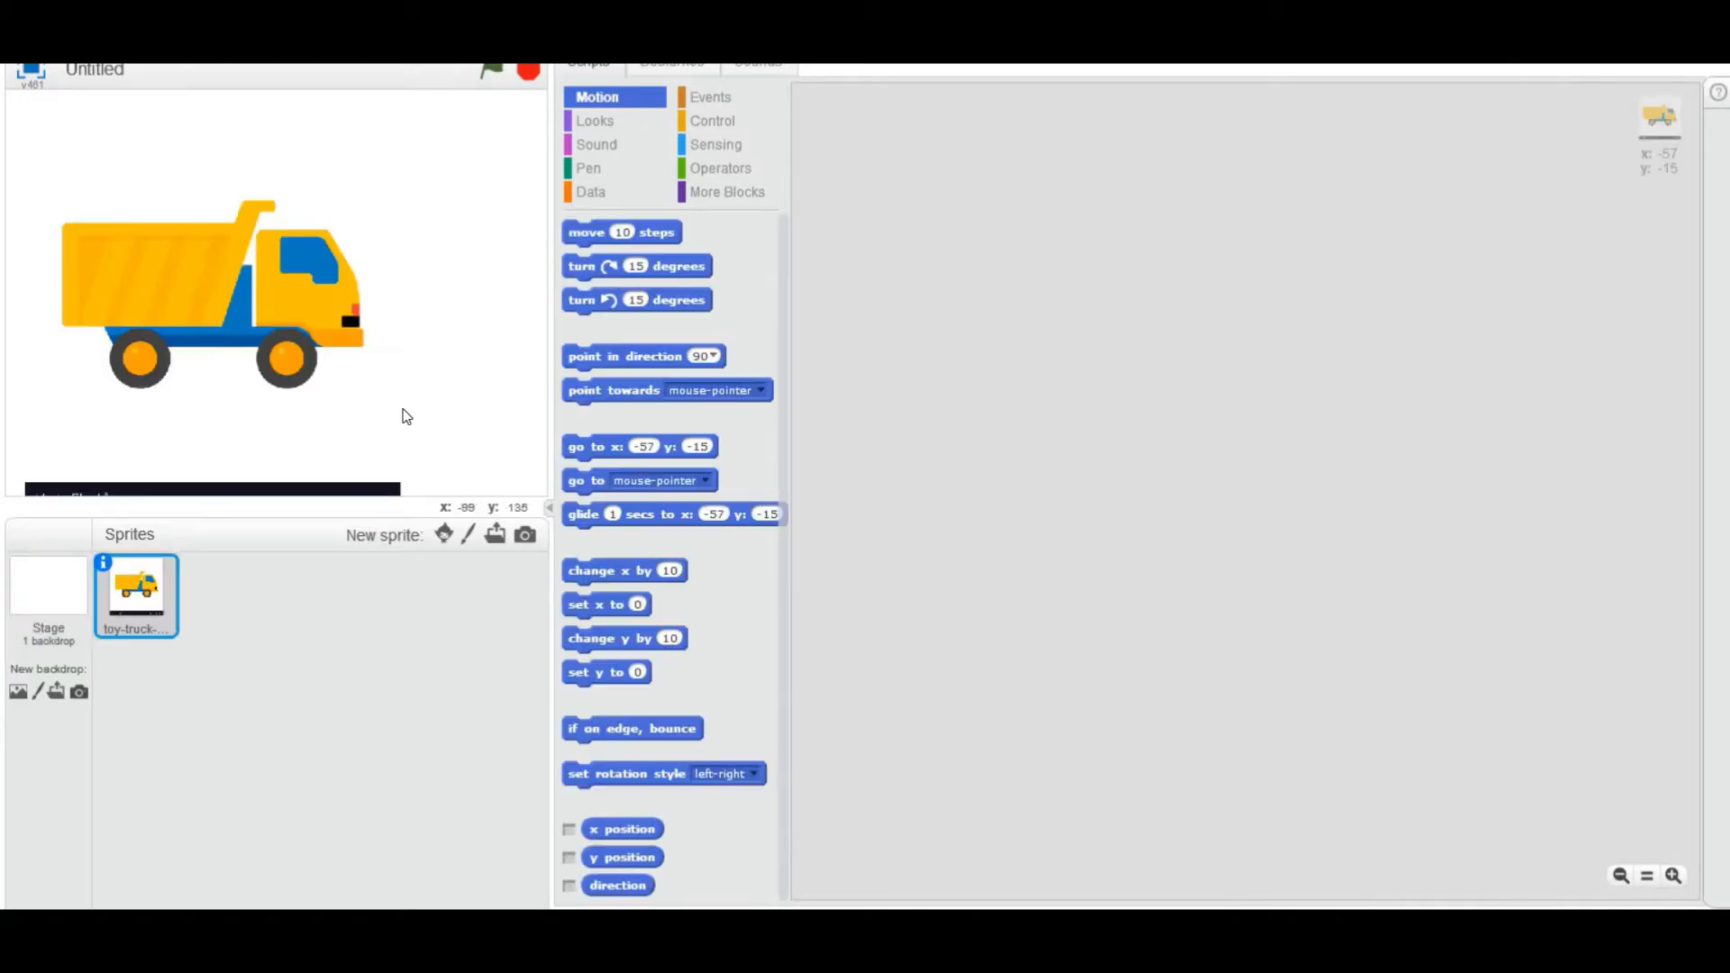
{"action": "mouse_move", "coordinate": [490, 549]}
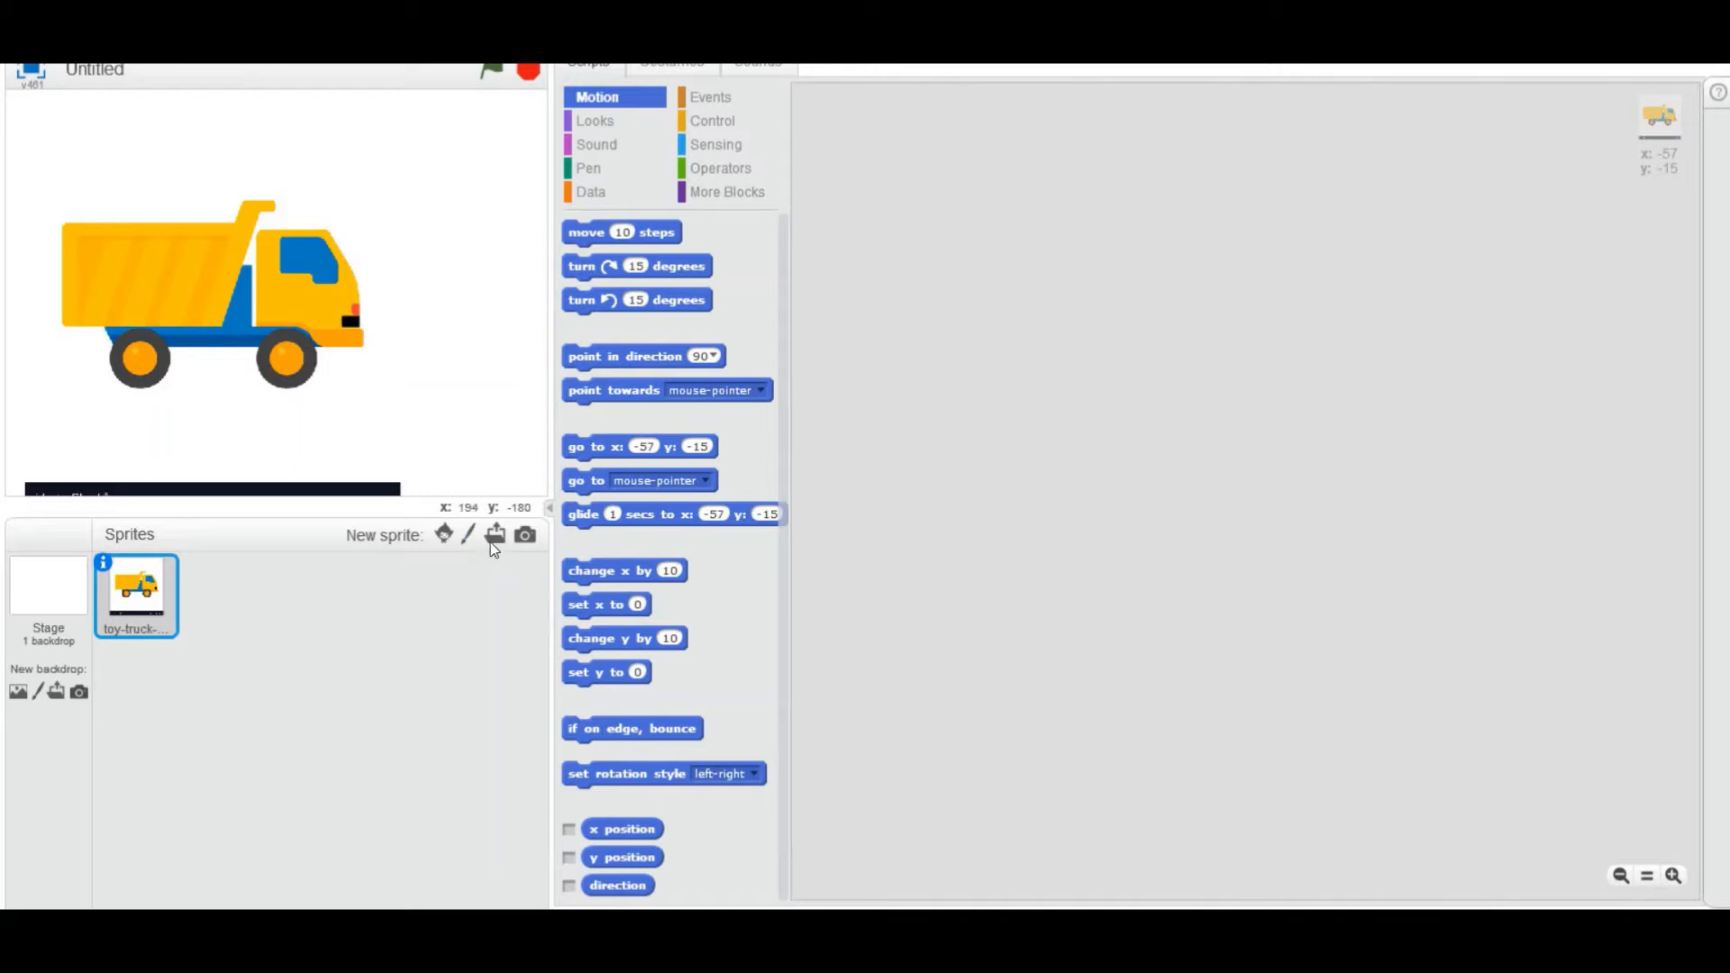
{"action": "mouse_move", "coordinate": [494, 534]}
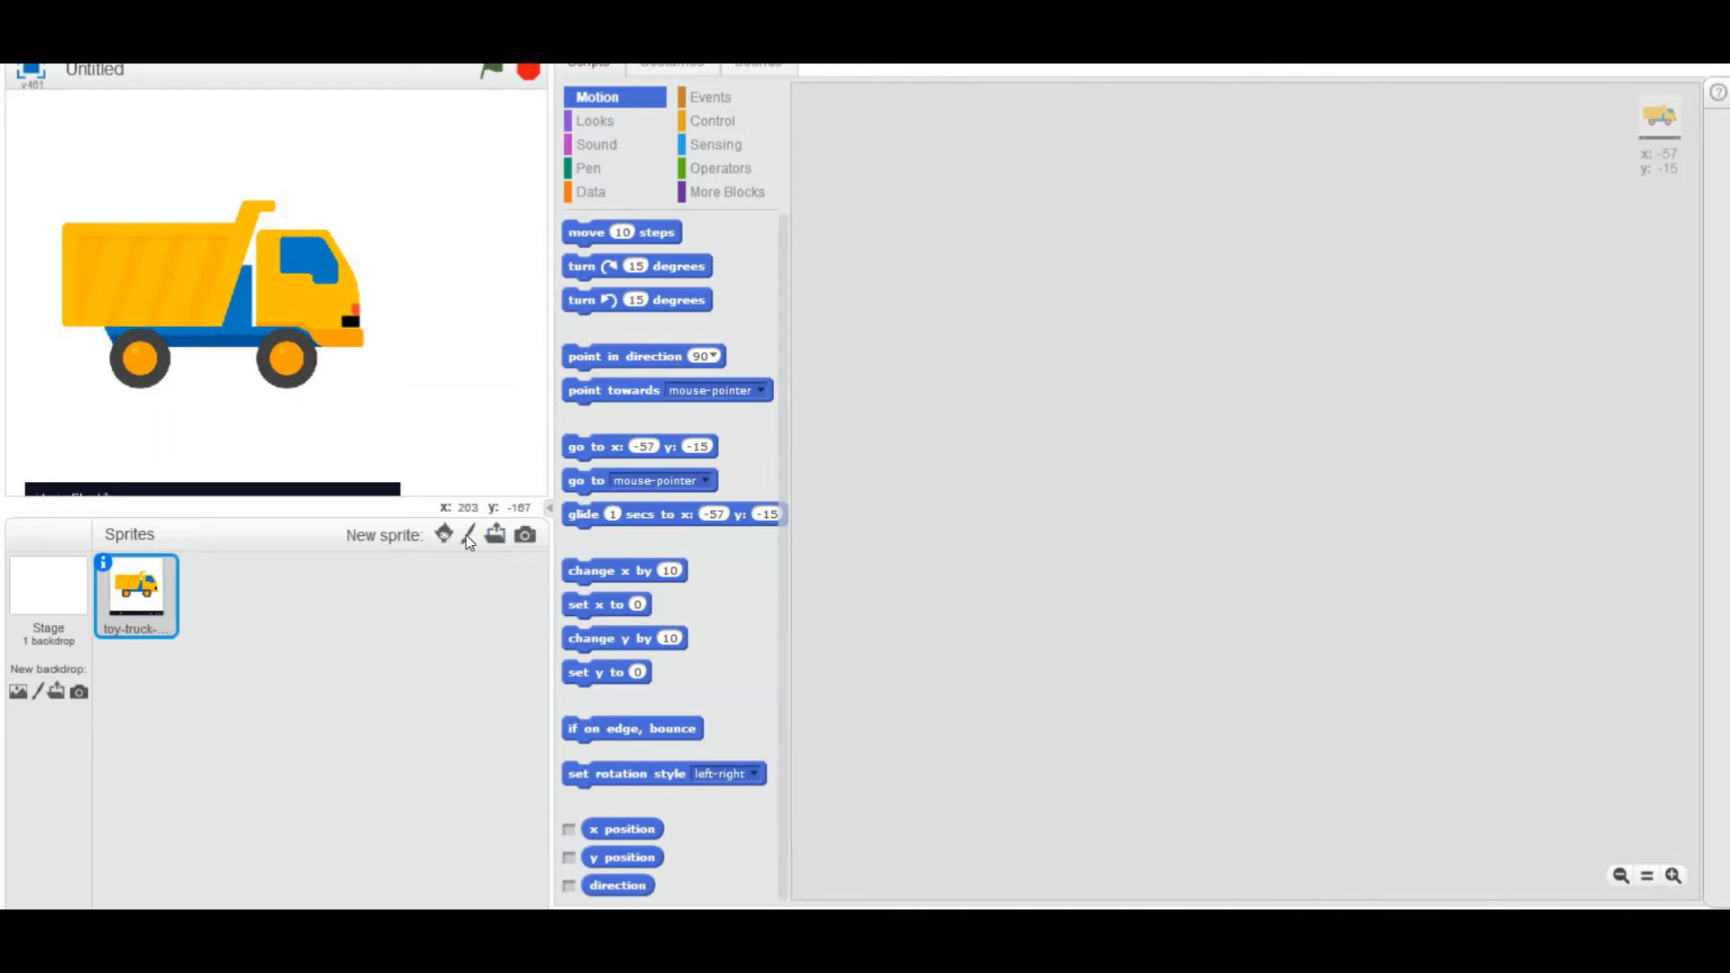
{"action": "mouse_move", "coordinate": [168, 162]}
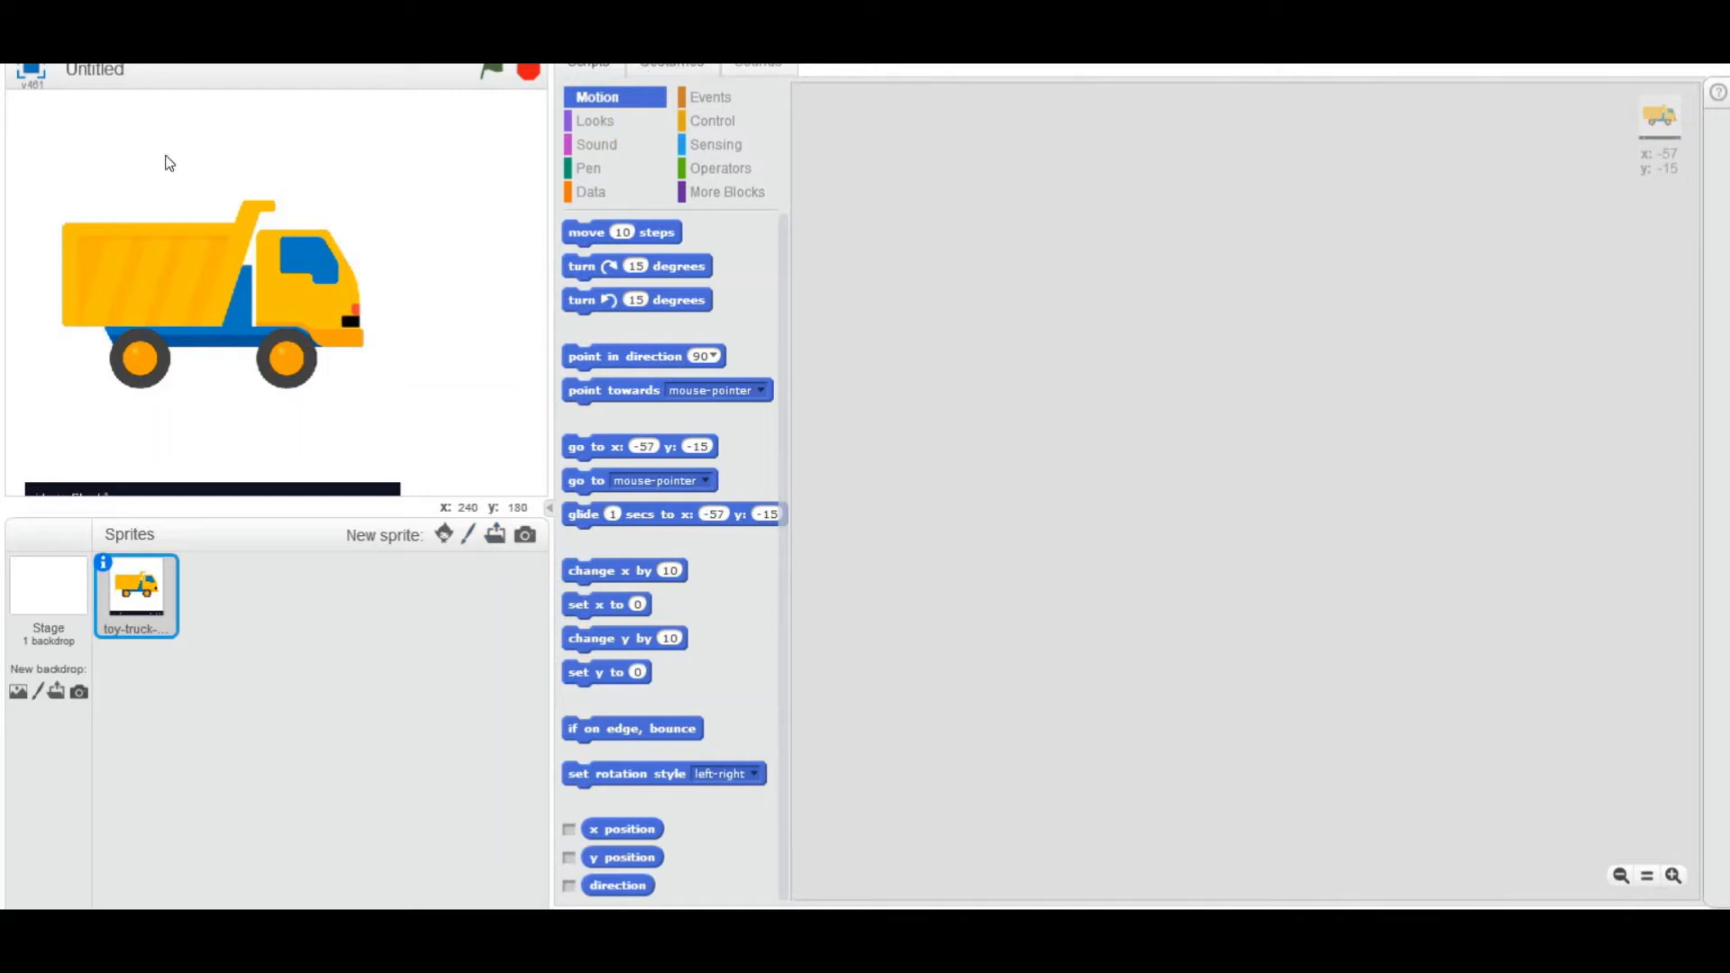
- Fill the stage backdrop black with the paint bucket in the backdrop editor
{"action": "left_click", "coordinate": [47, 584]}
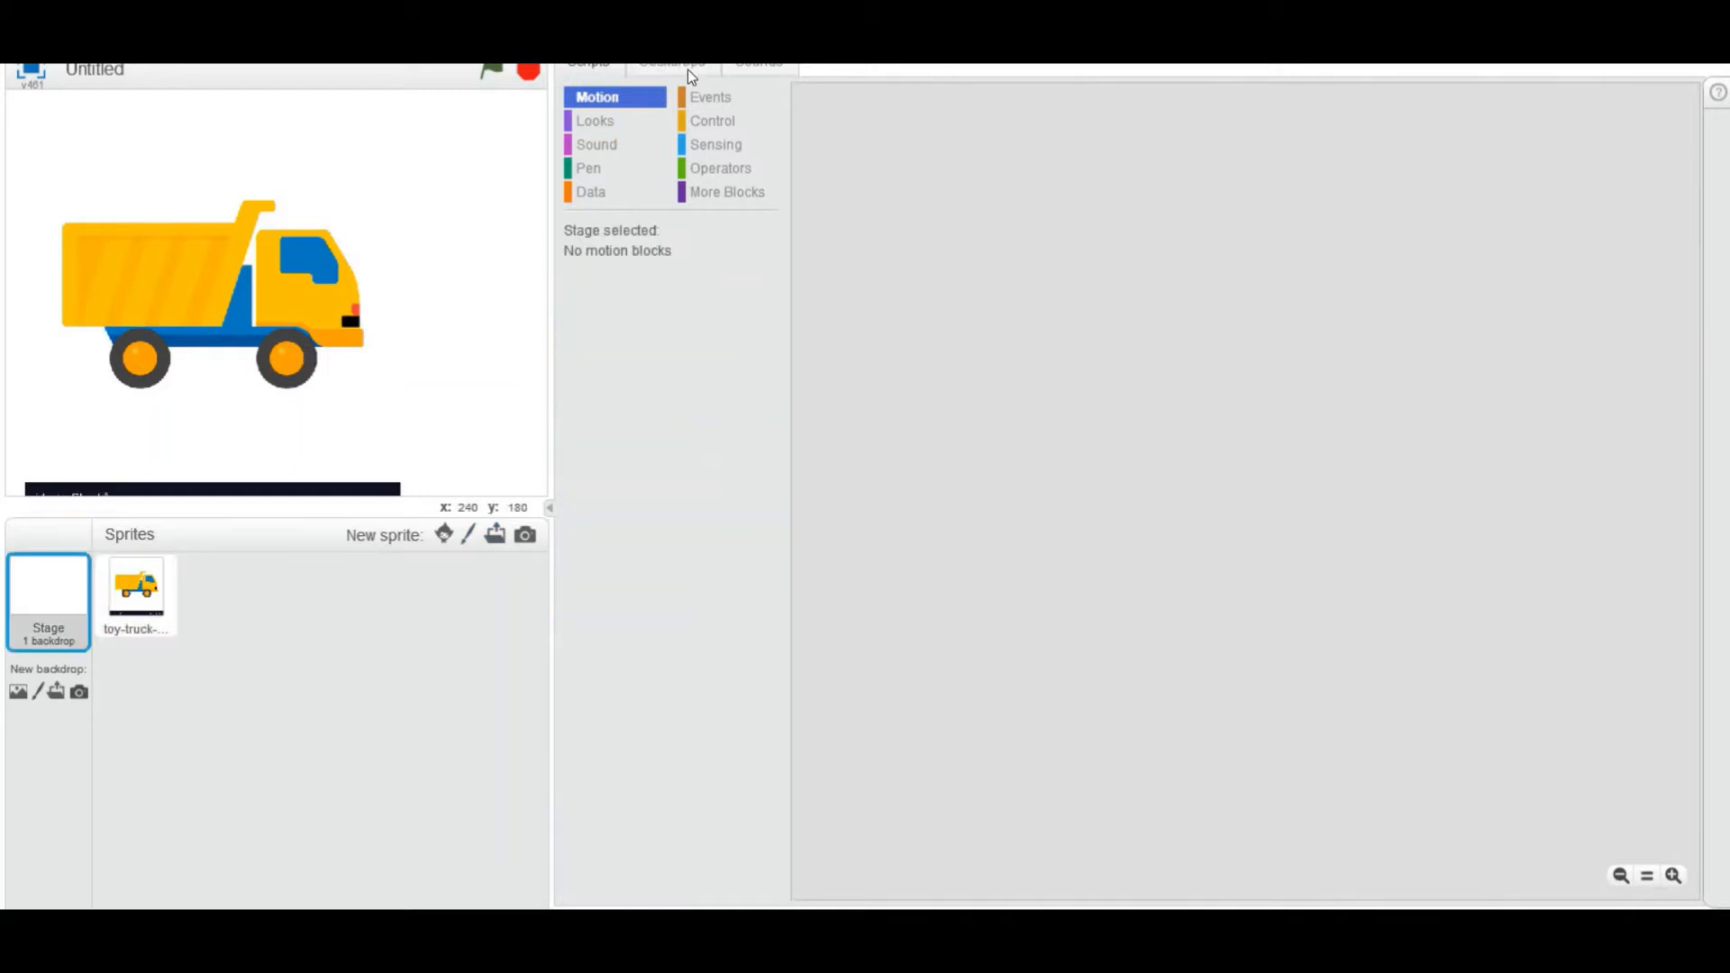
{"action": "left_click", "coordinate": [670, 61]}
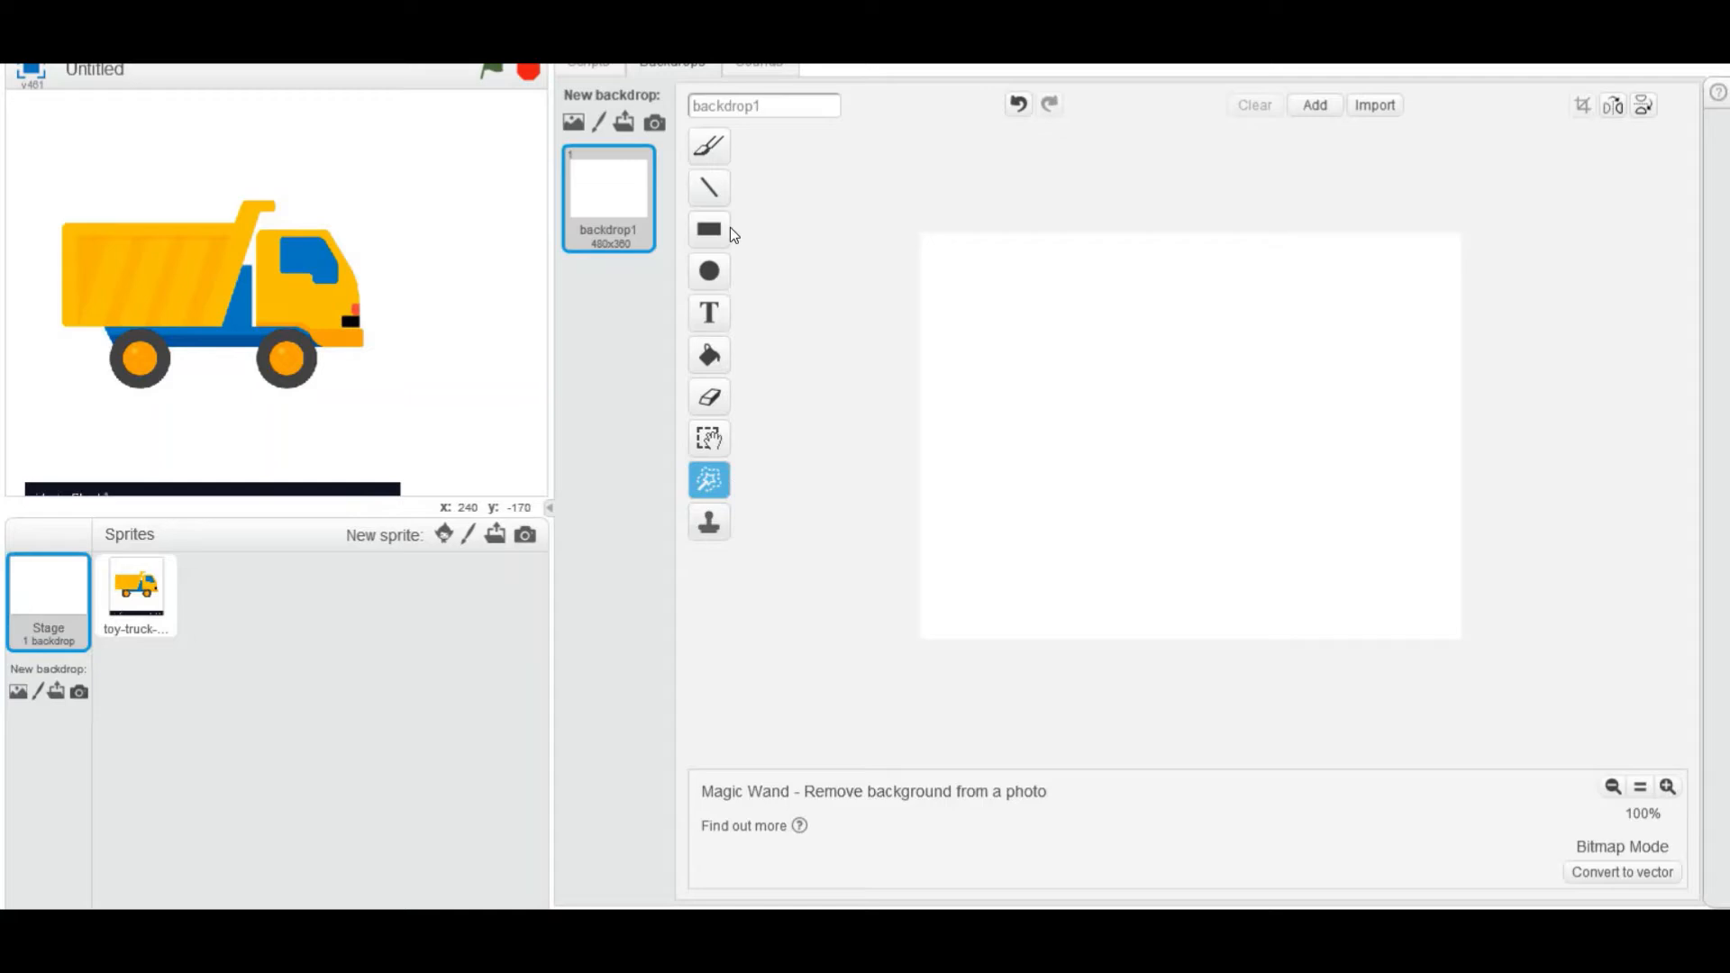
{"action": "left_click", "coordinate": [708, 229]}
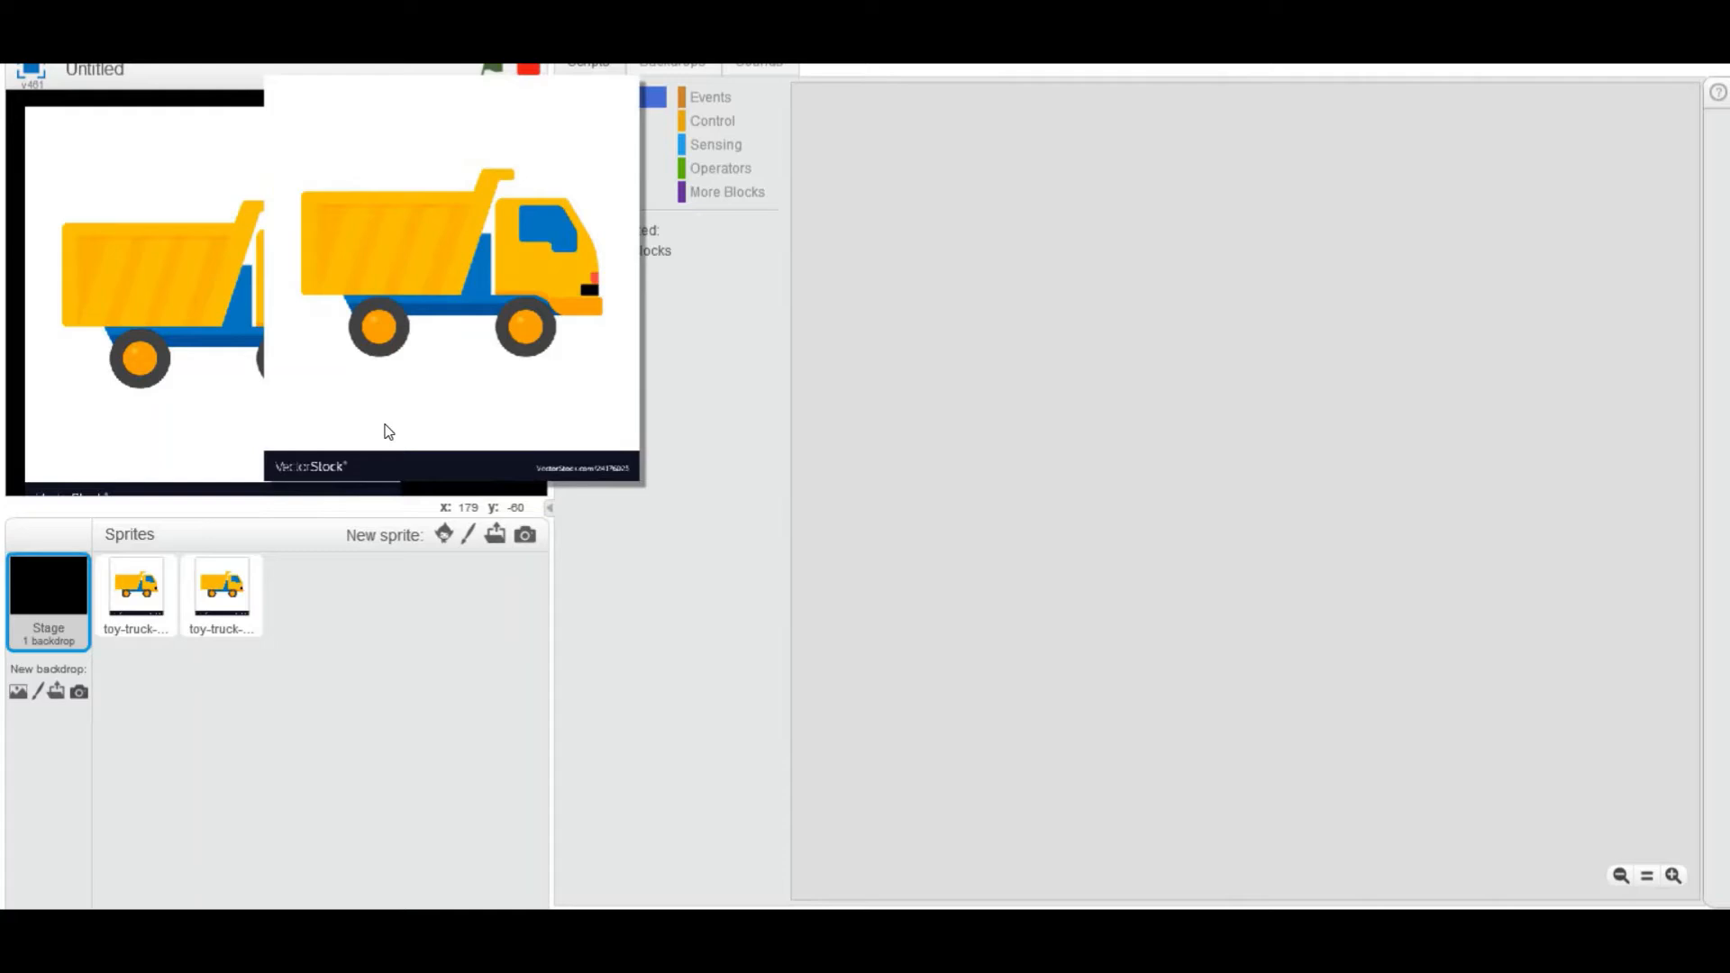
- Hide the second truck sprite from the stage via its info panel
{"action": "right_click", "coordinate": [220, 591]}
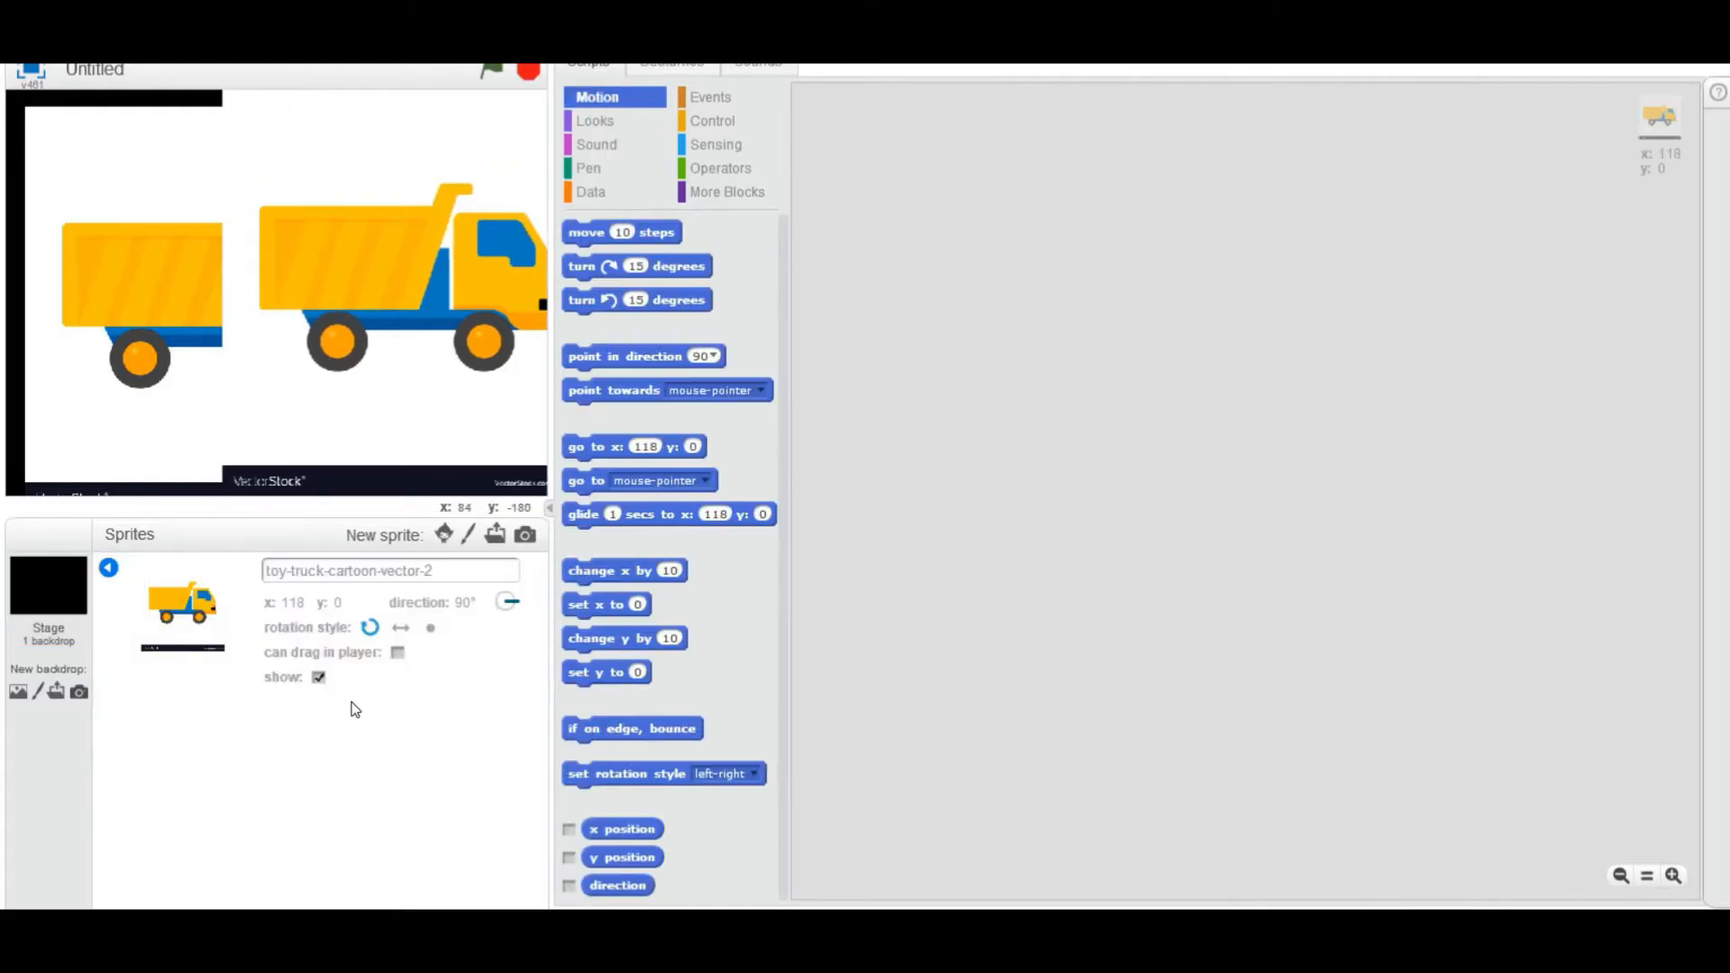
{"action": "left_click", "coordinate": [317, 676]}
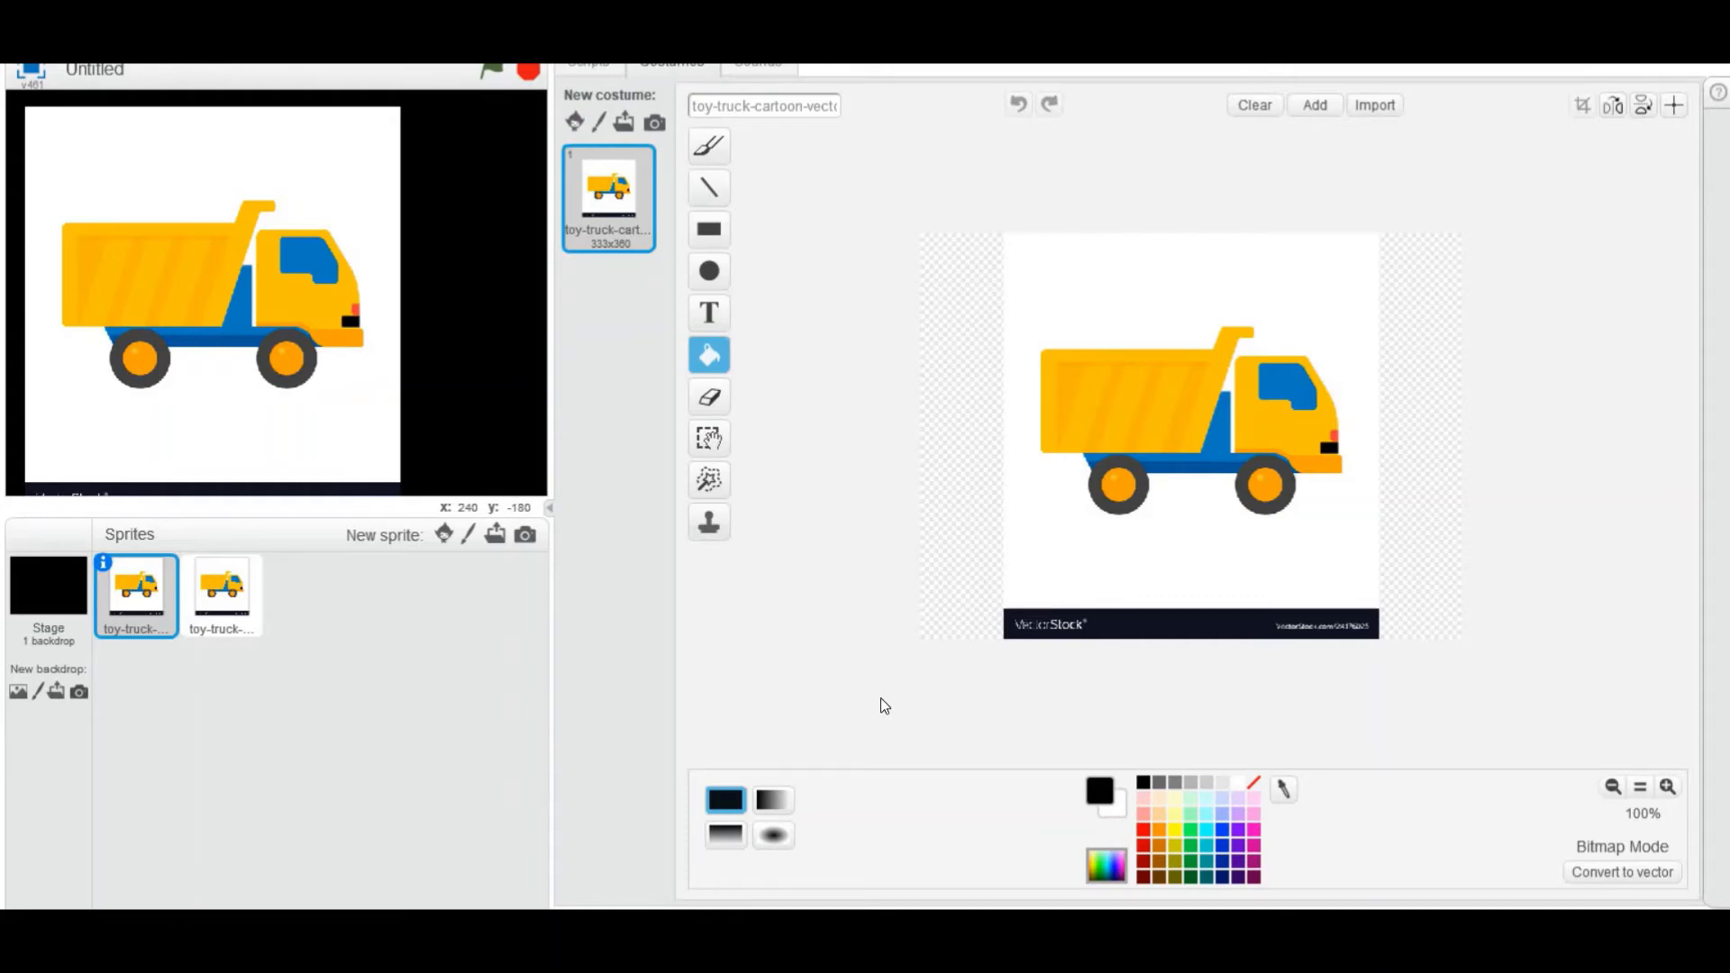
{"action": "mouse_move", "coordinate": [712, 469]}
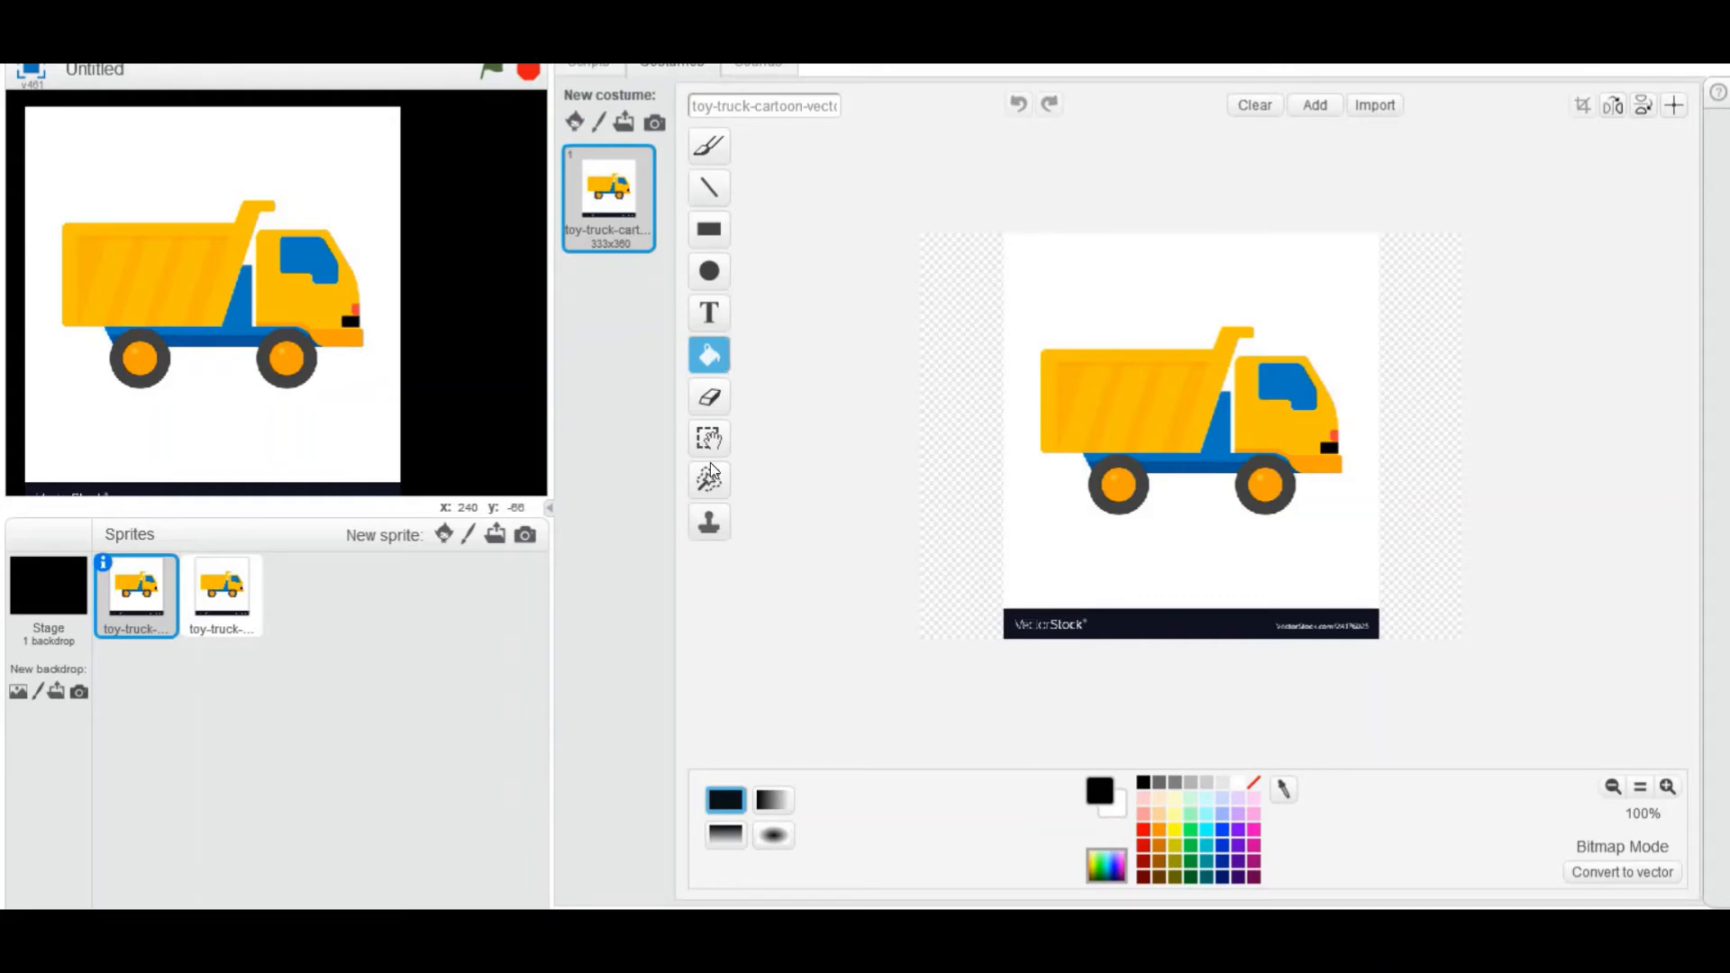
{"action": "mouse_move", "coordinate": [708, 479]}
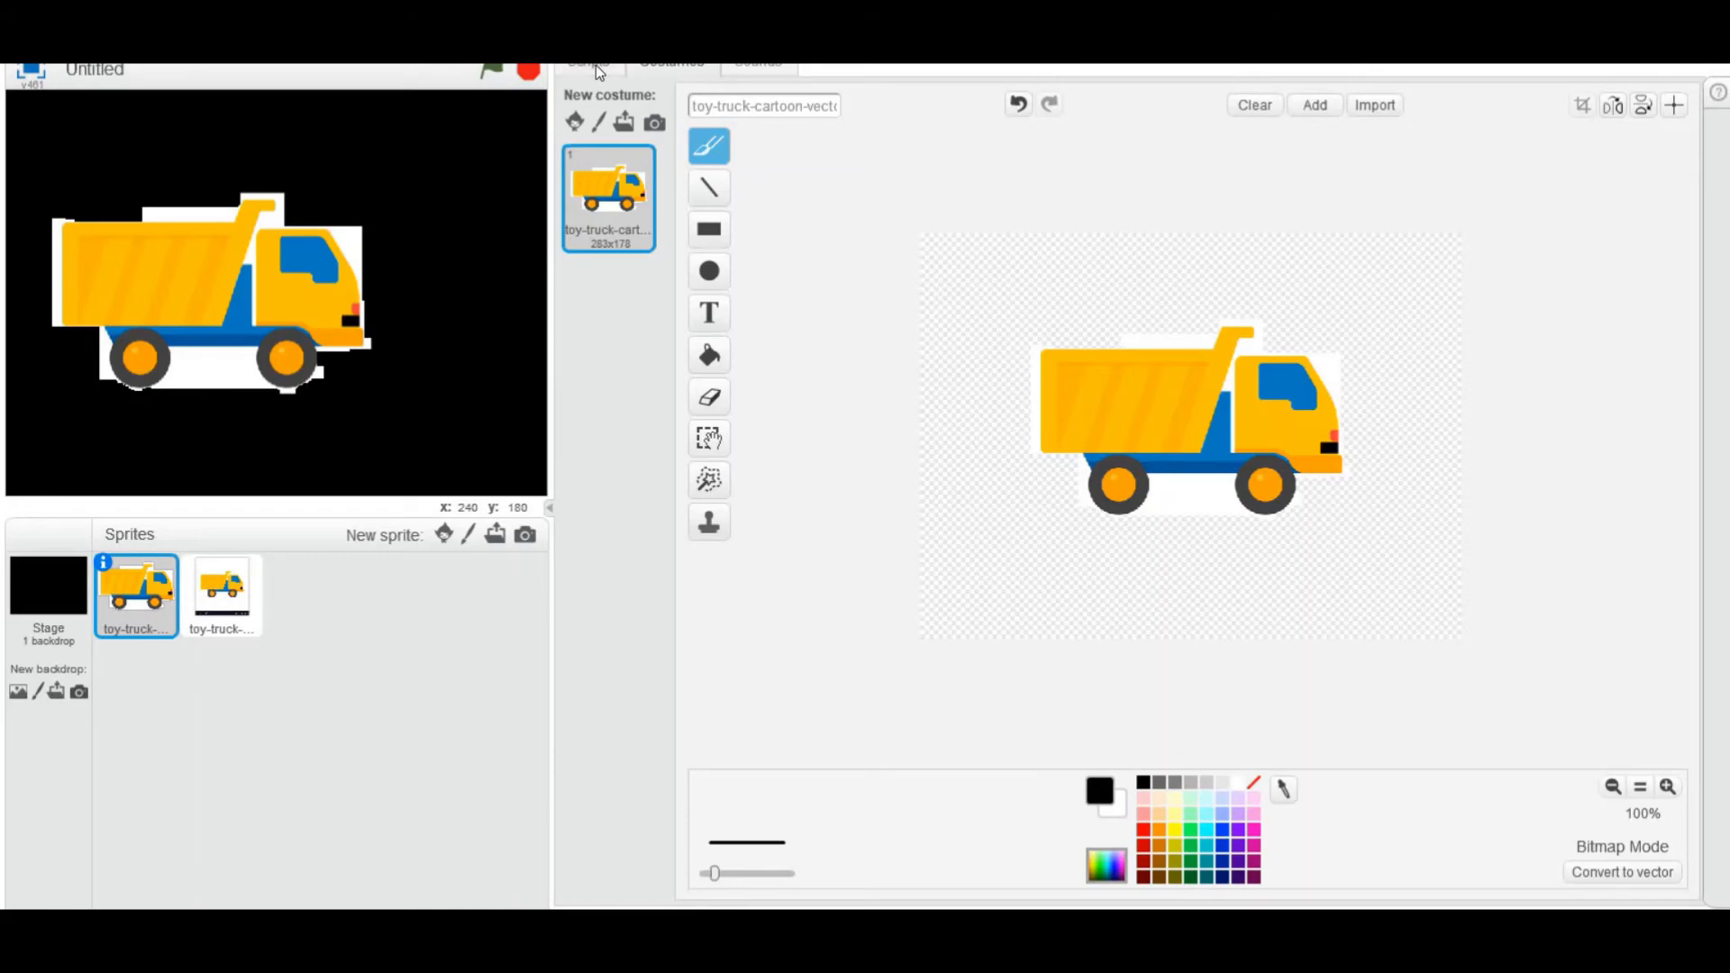
- Make the unedited second truck sprite show on the stage beside the cleaned truck
{"action": "left_click", "coordinate": [220, 592]}
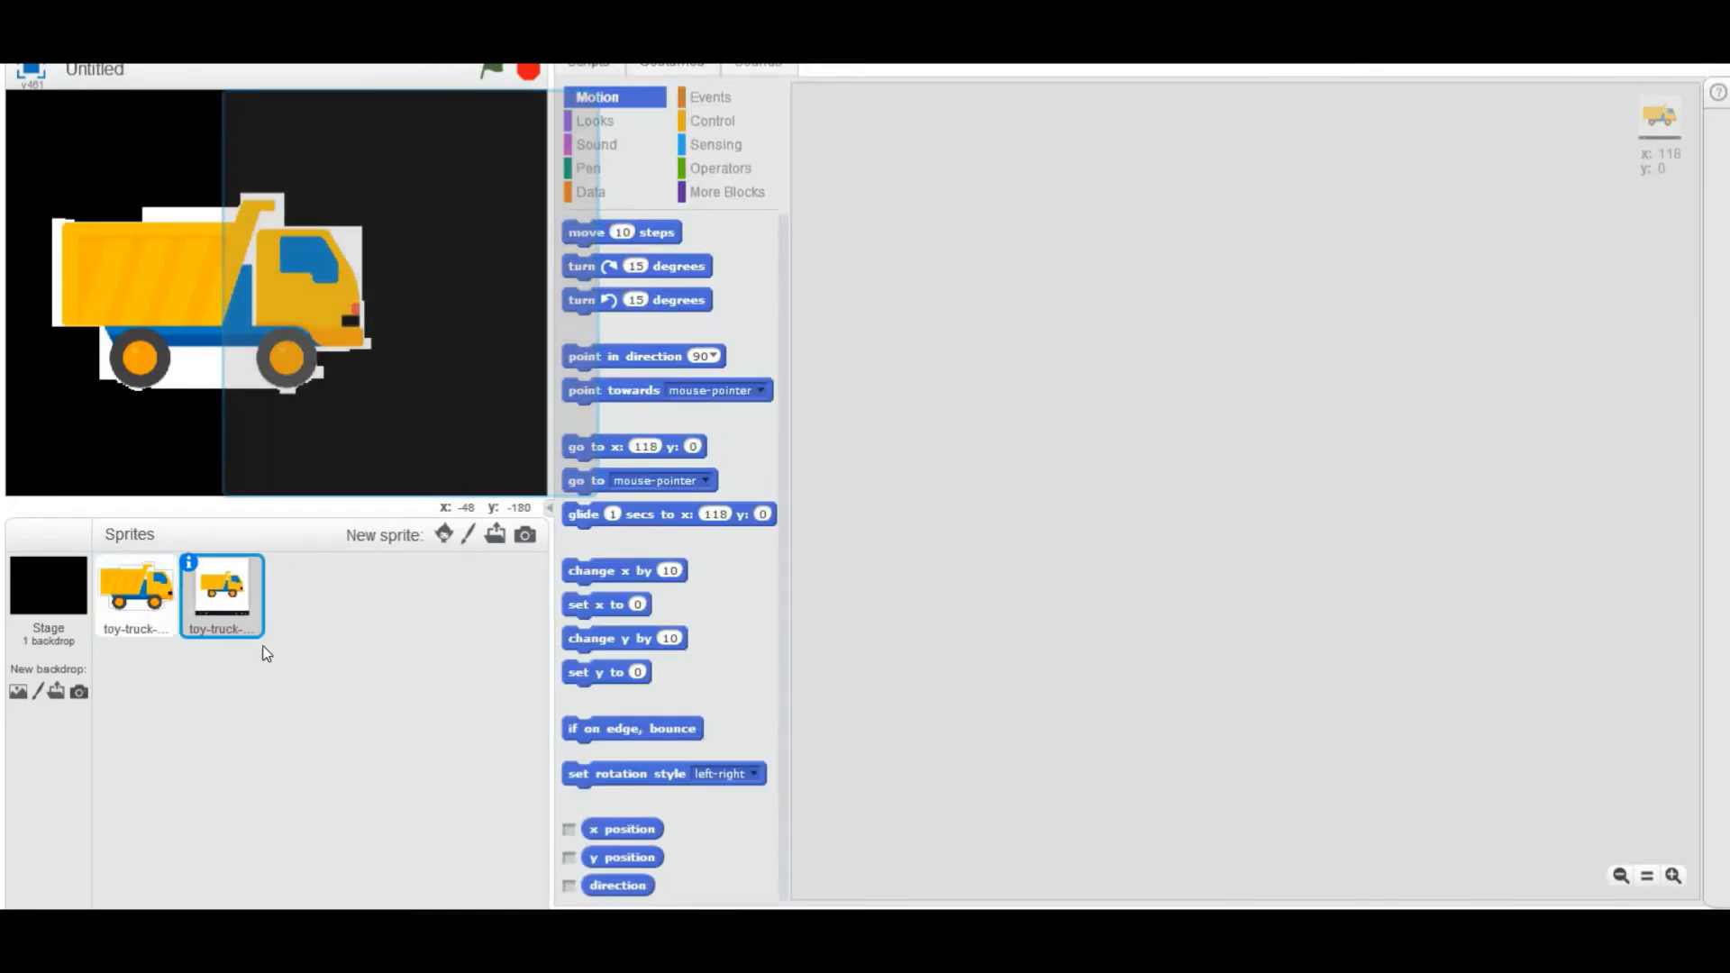
{"action": "left_click", "coordinate": [189, 562]}
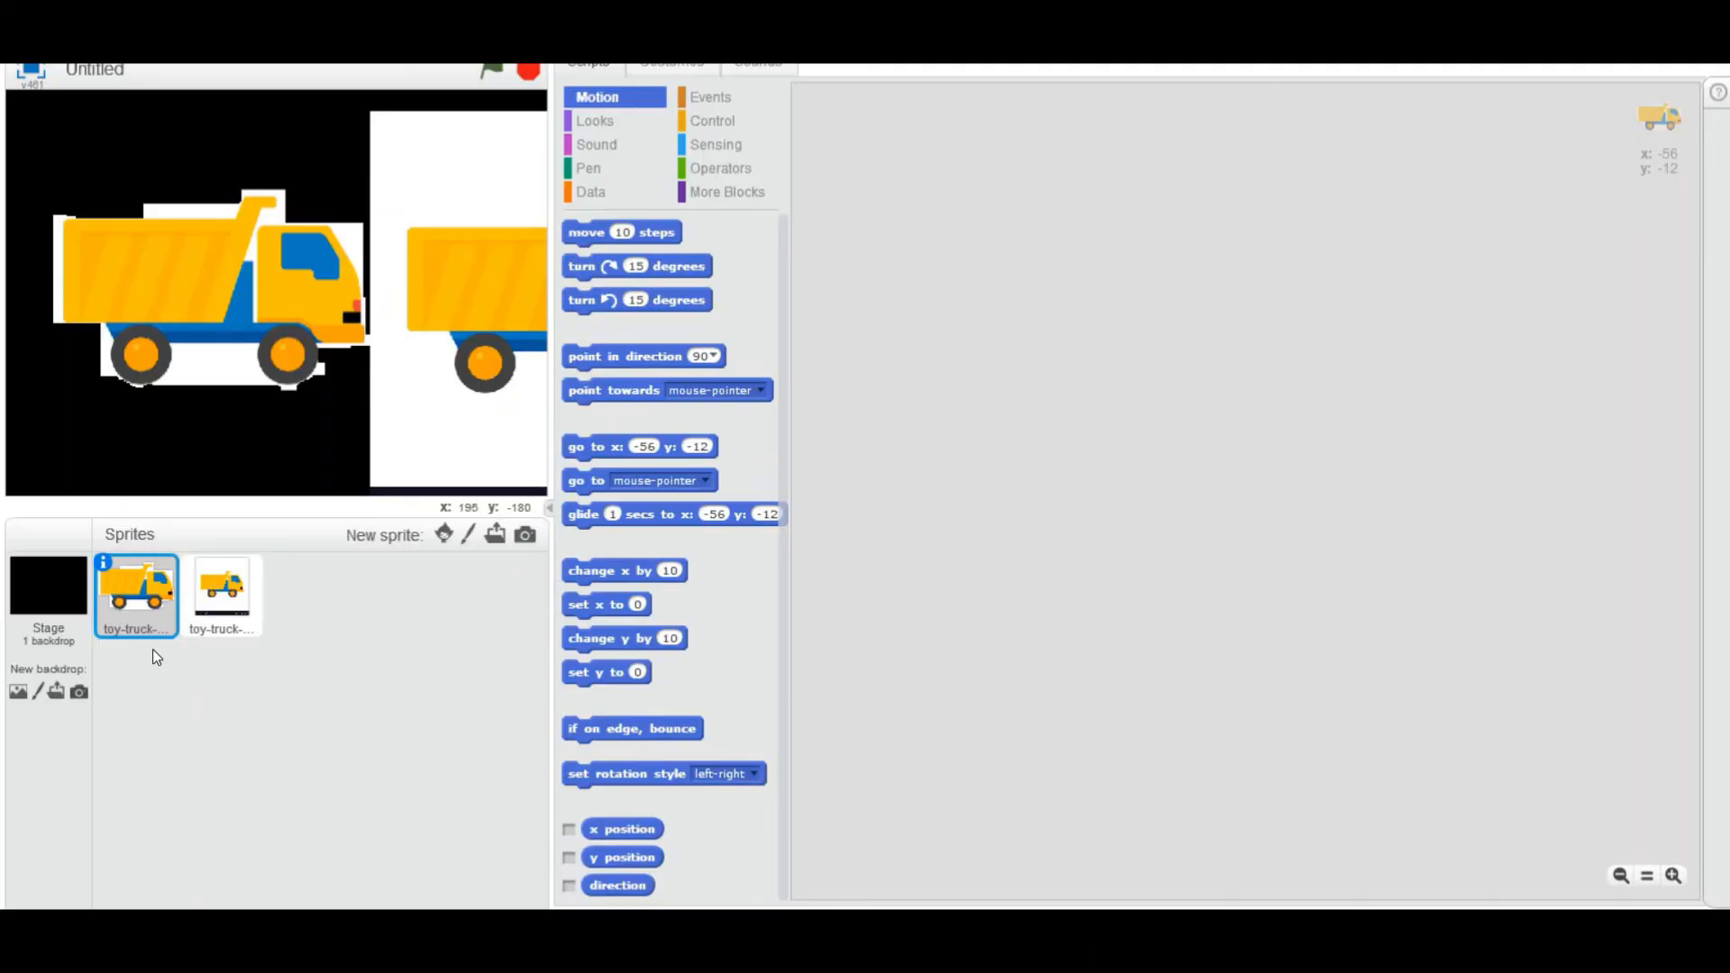
- Bring up the sprite actions for the cleaned-up first truck to save it locally
{"action": "right_click", "coordinate": [136, 596]}
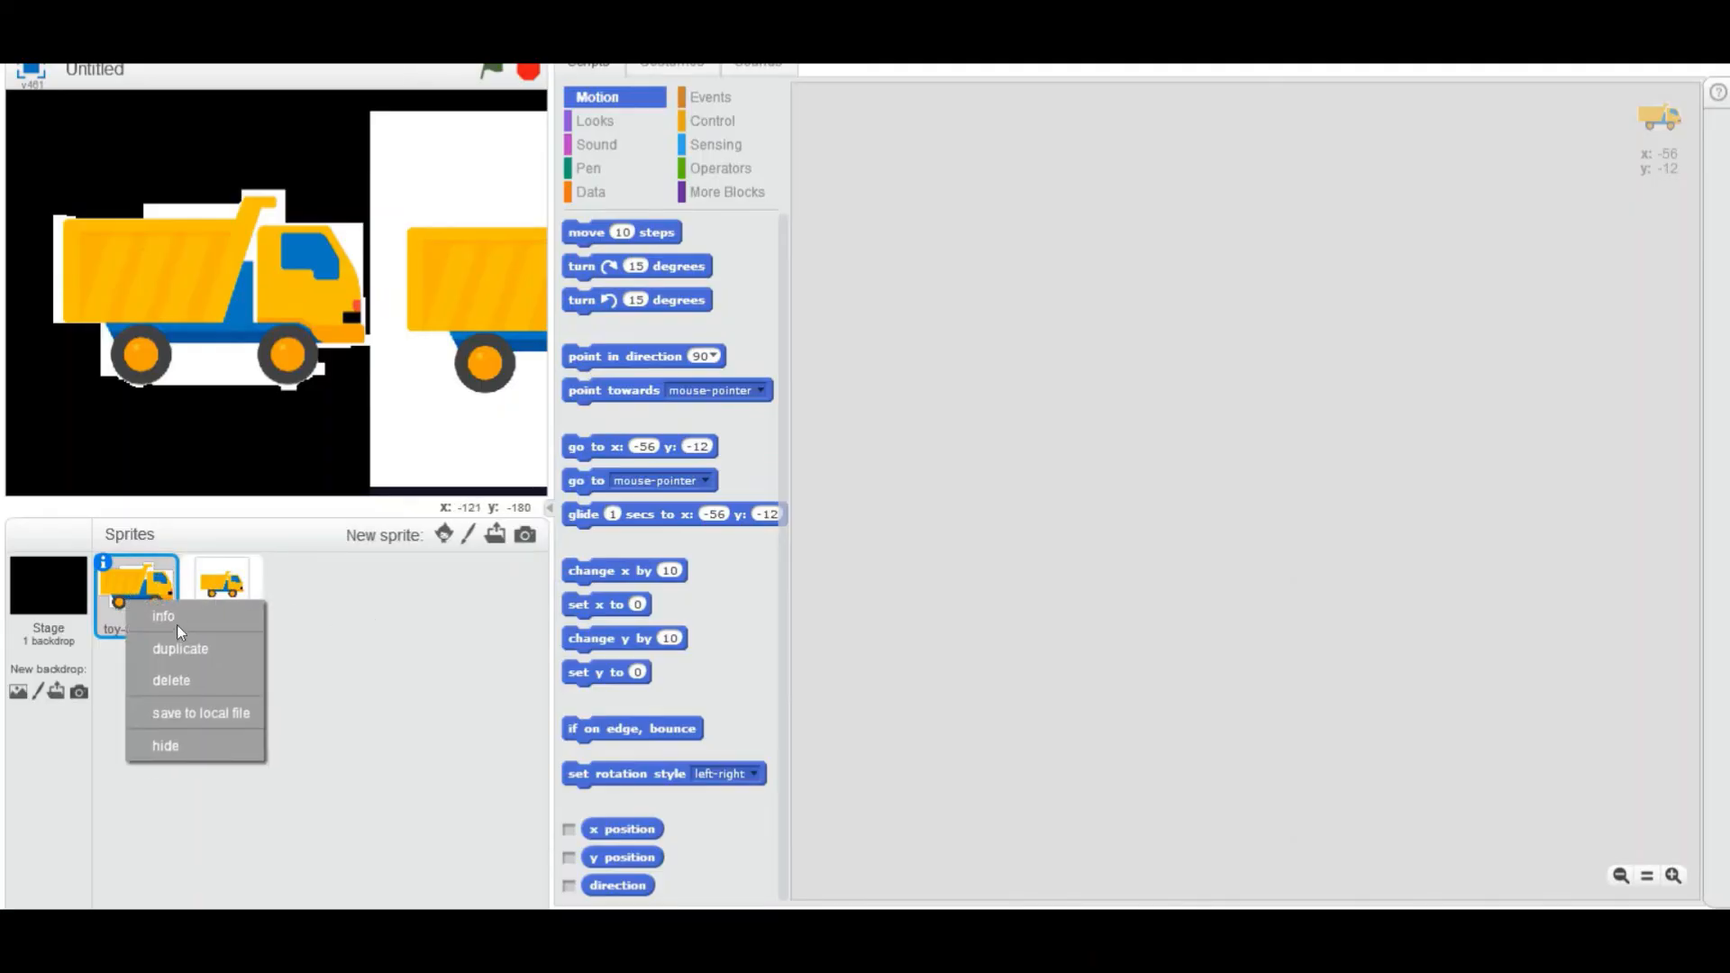
{"action": "mouse_move", "coordinate": [200, 712]}
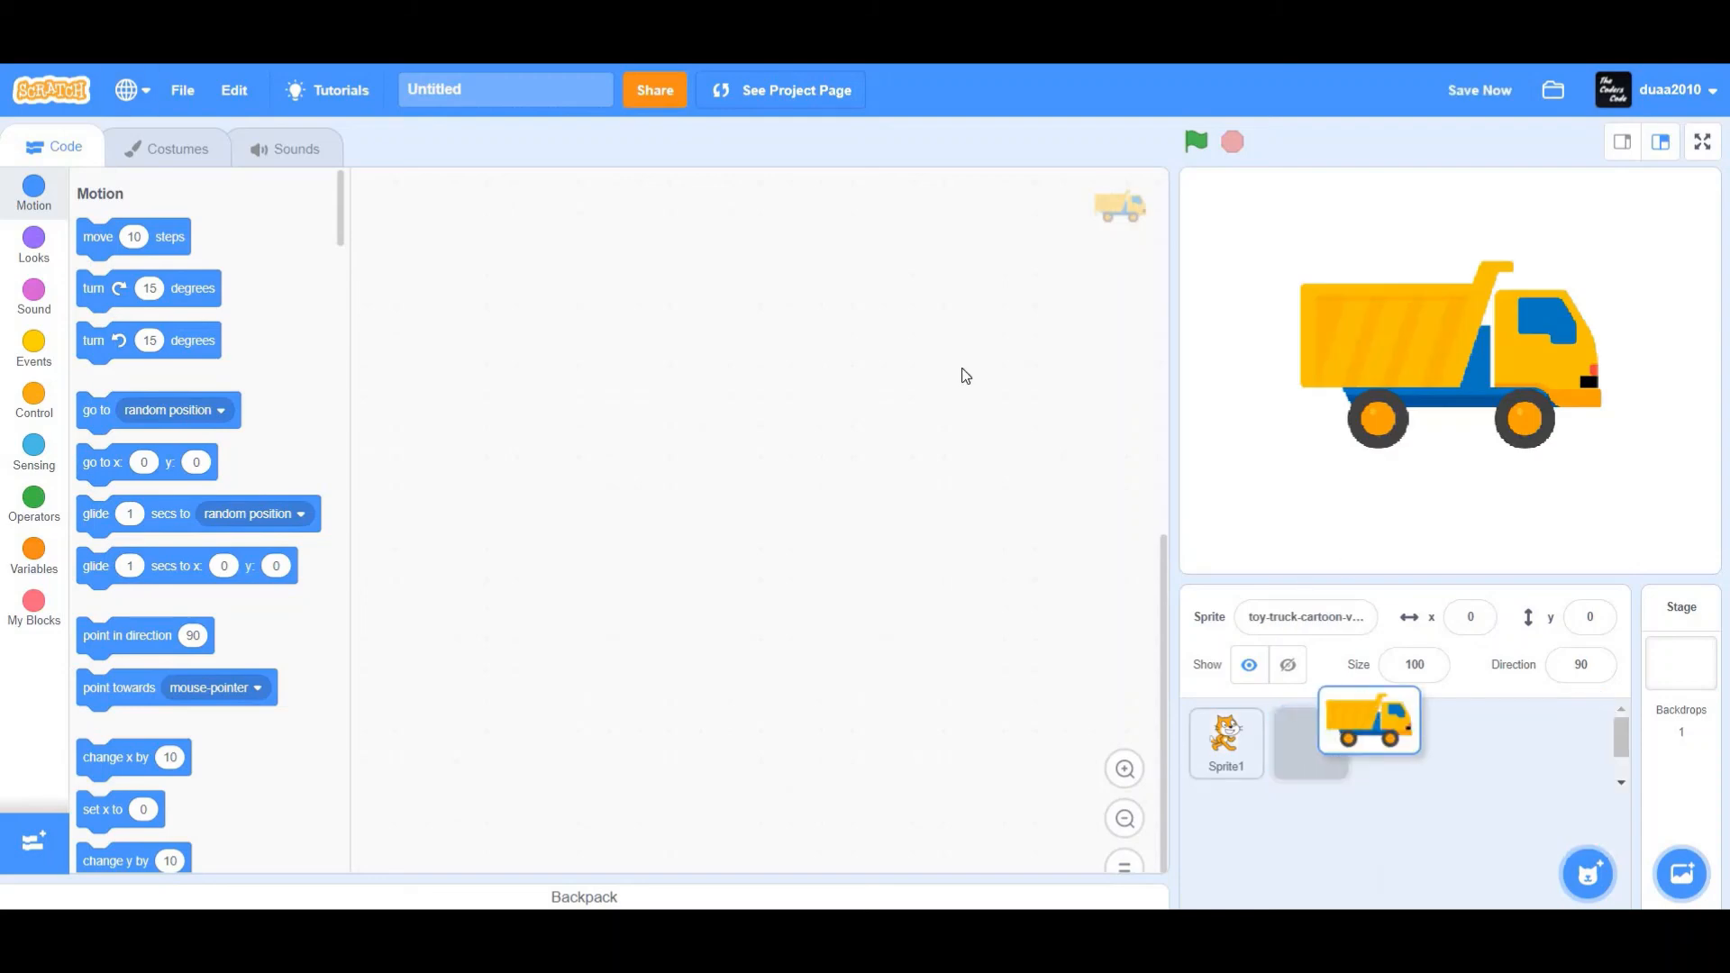
- Check the imported truck's costume, then delete the default cat so only the truck remains
{"action": "left_click", "coordinate": [176, 147]}
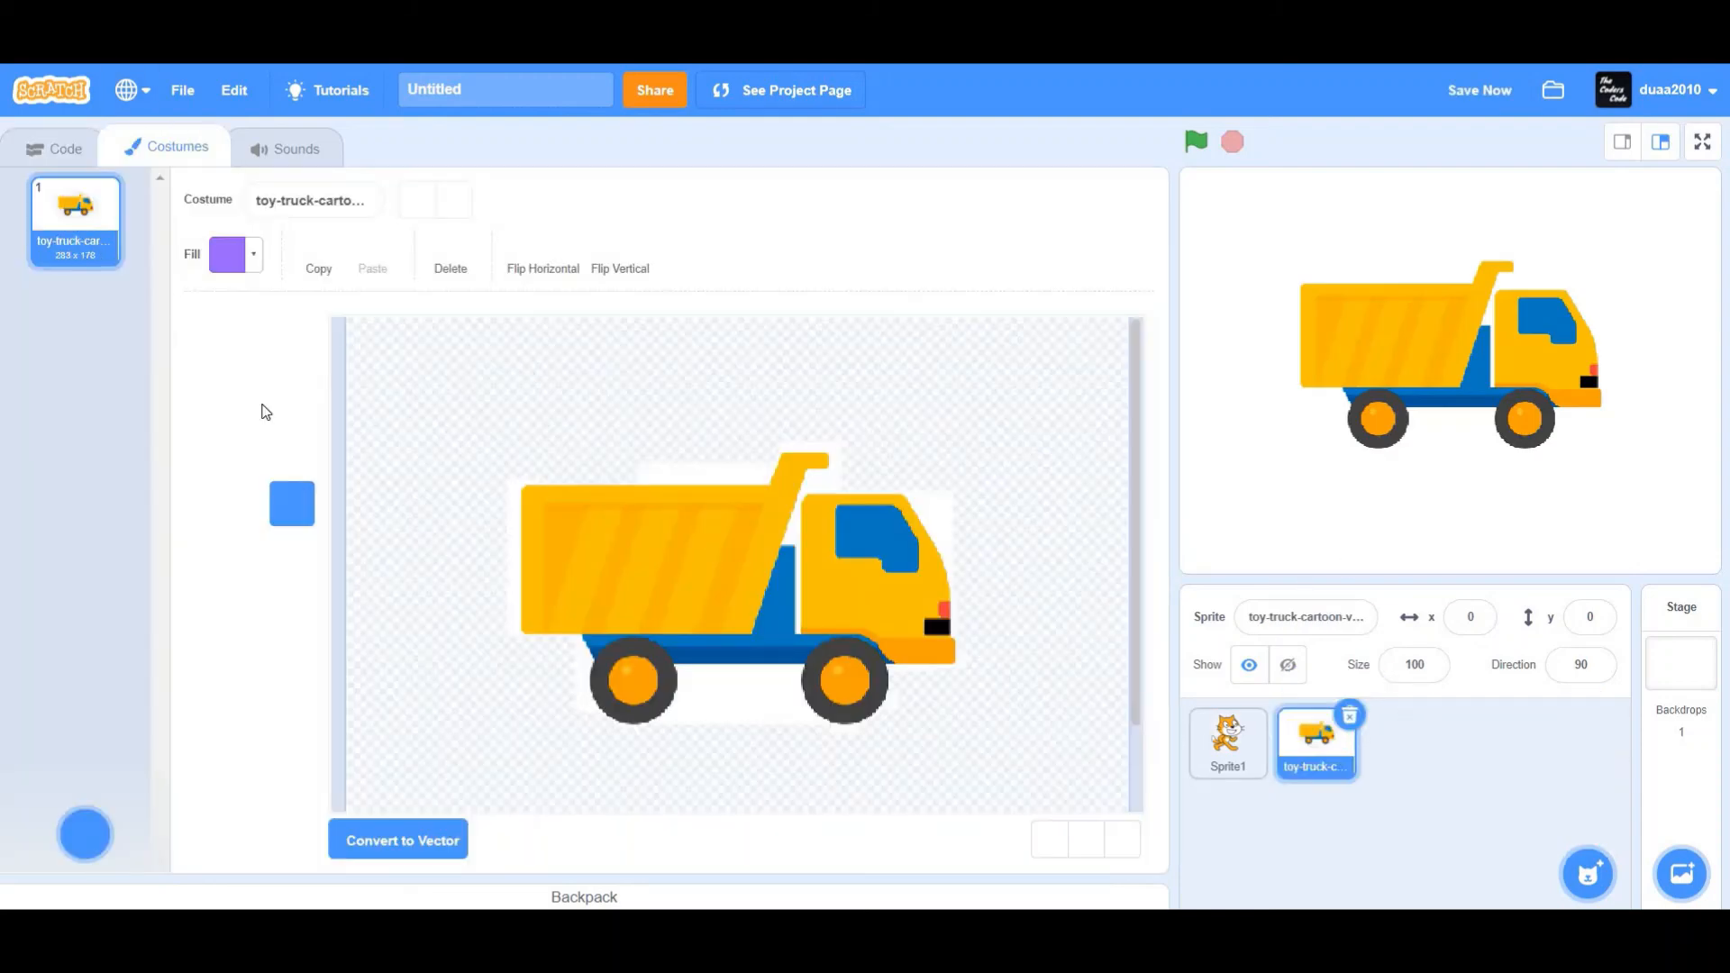
{"action": "left_click", "coordinate": [52, 146]}
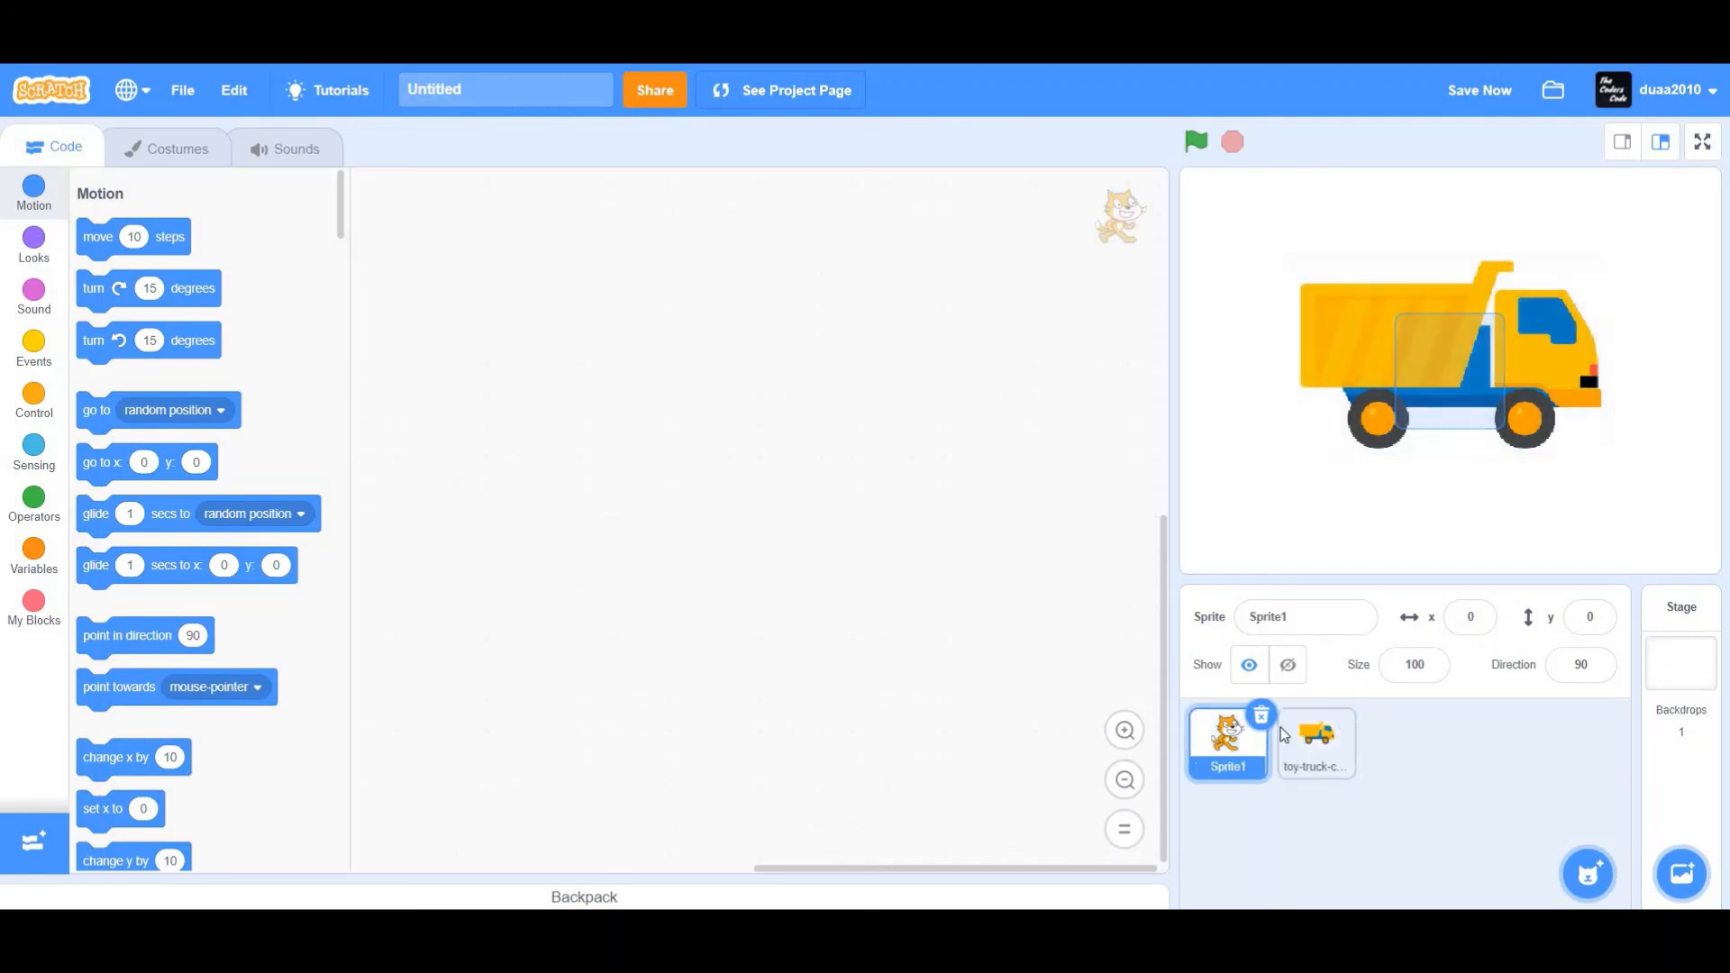
{"action": "left_click", "coordinate": [1260, 713]}
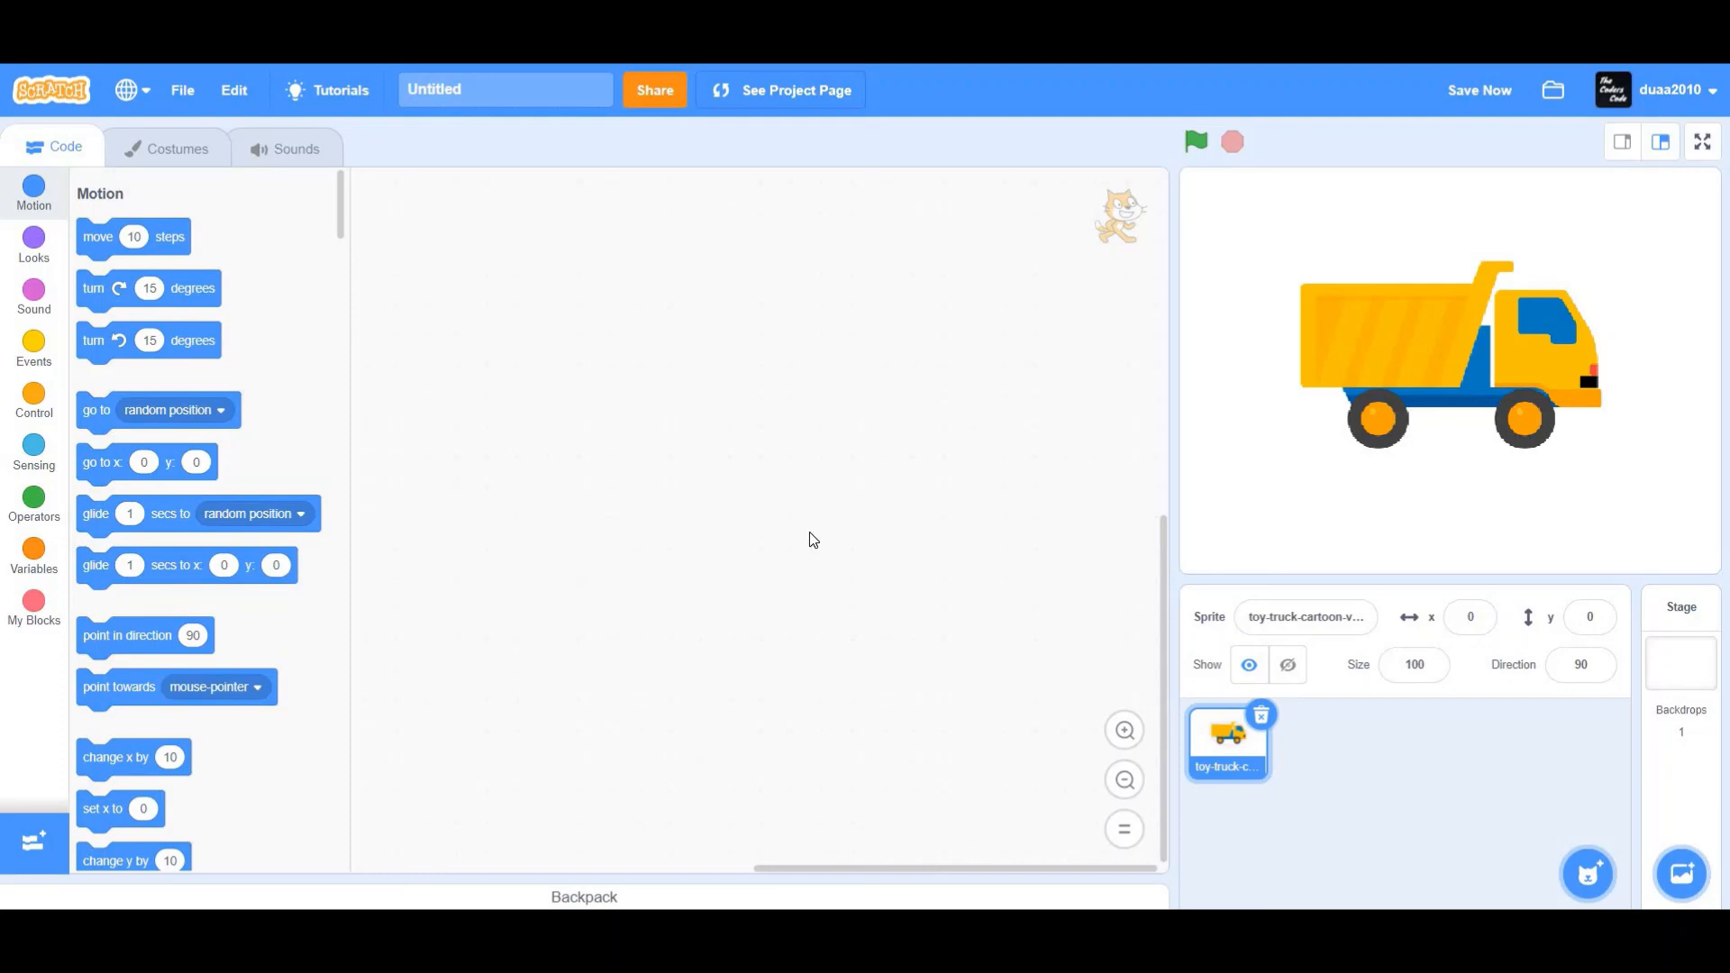
{"action": "mouse_move", "coordinate": [1045, 626]}
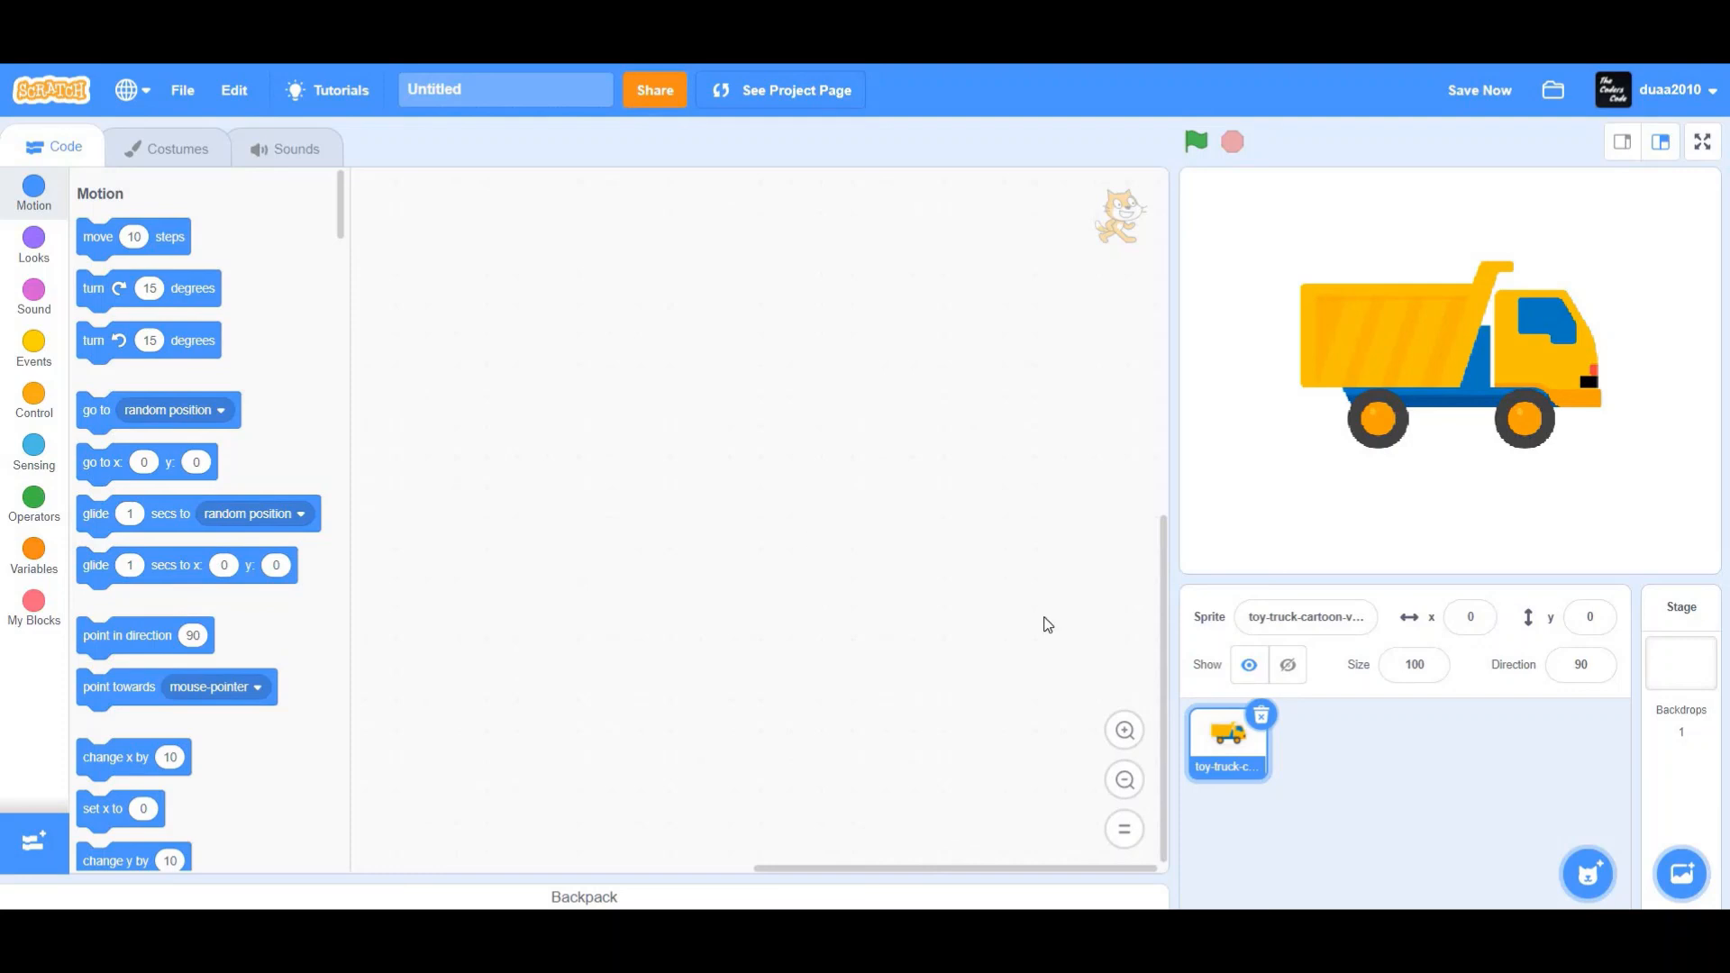
{"action": "mouse_move", "coordinate": [990, 643]}
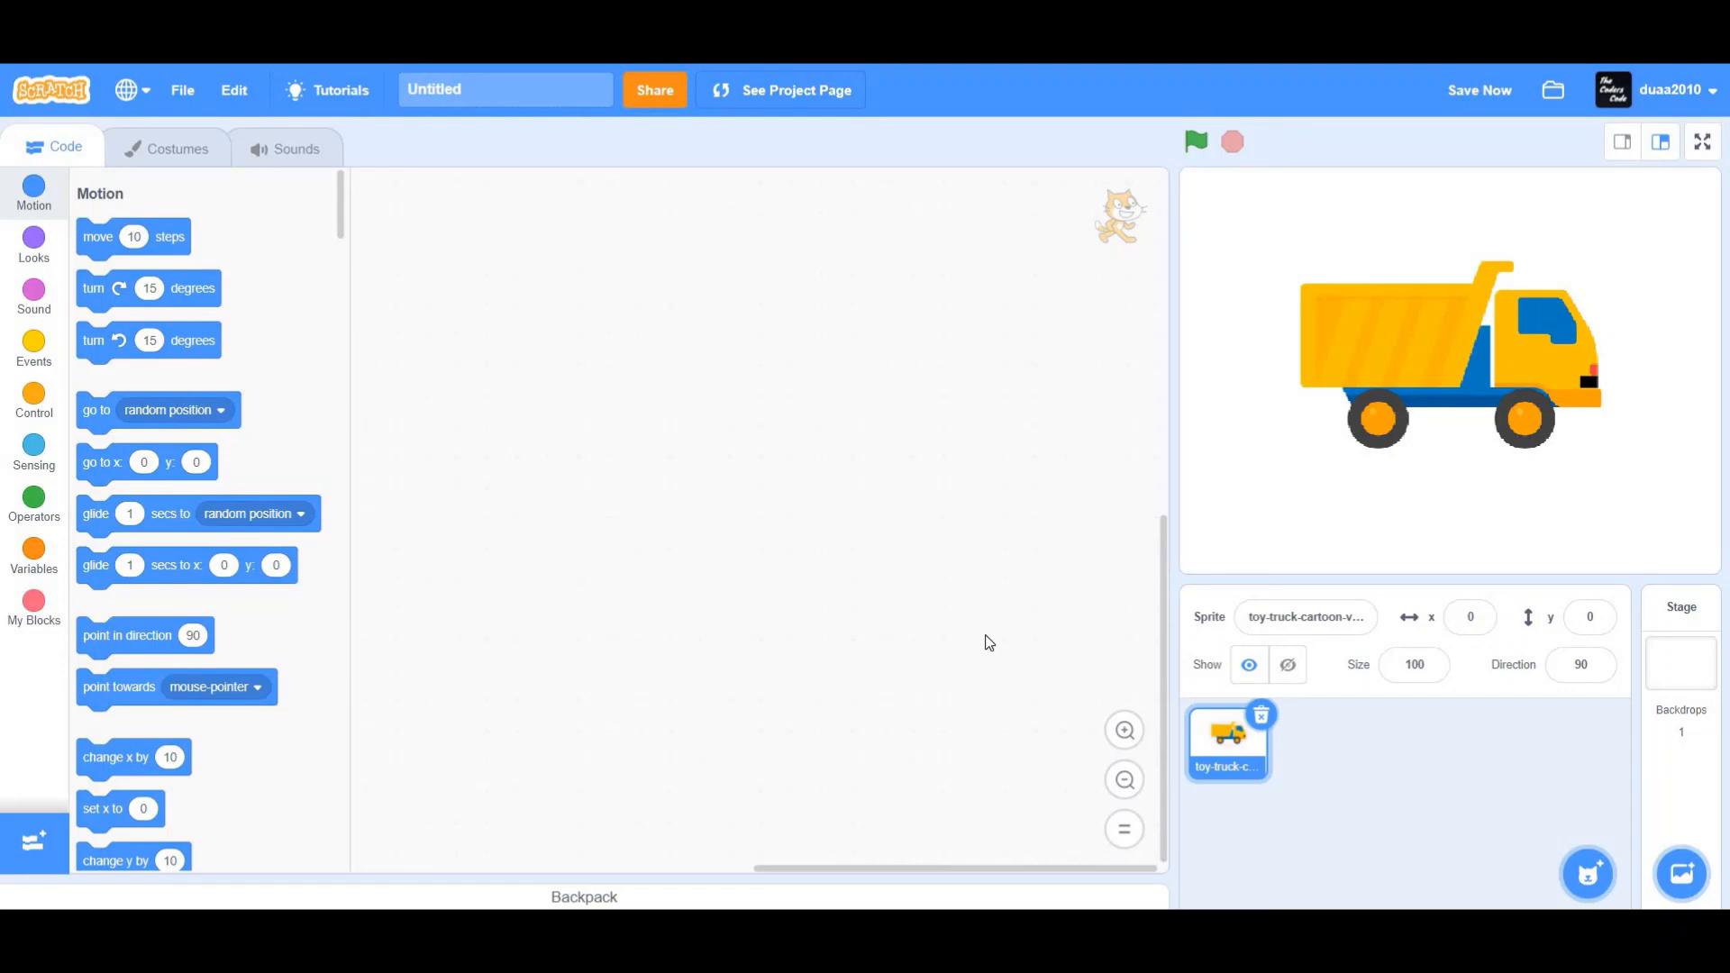
{"action": "mouse_move", "coordinate": [834, 672]}
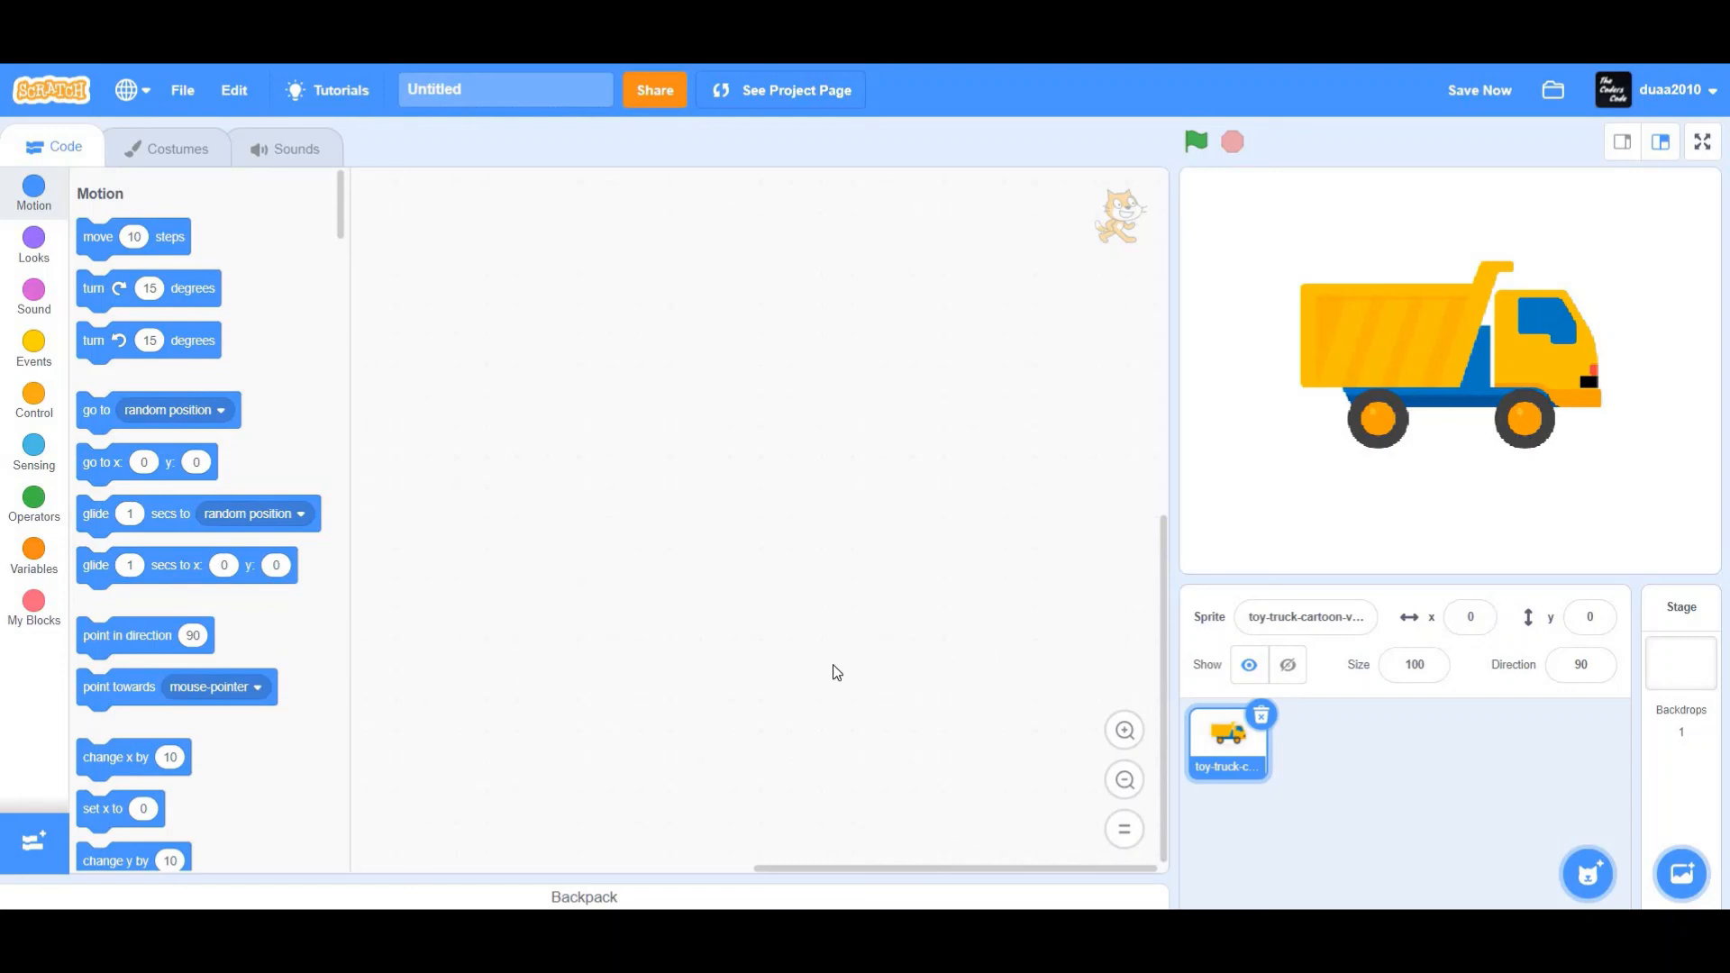